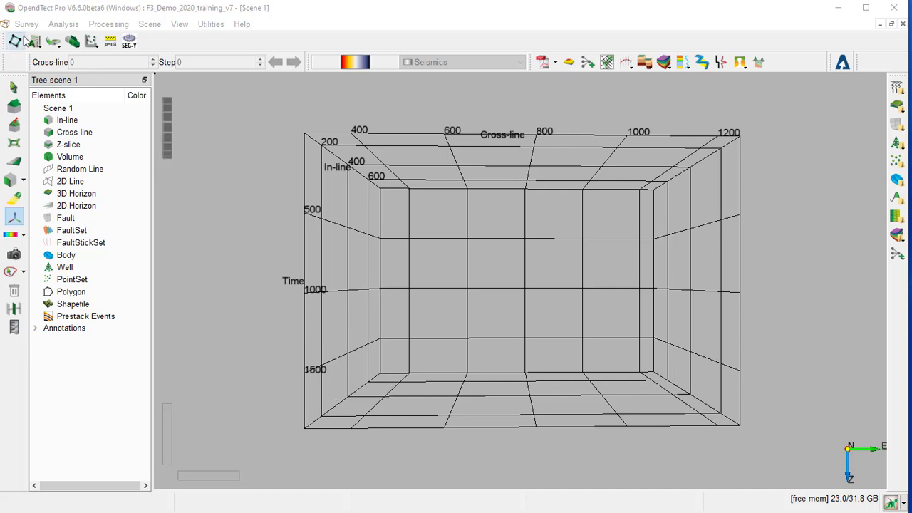
# Step: Start a new Energy attribute in the 3D attribute set editor
pyautogui.click(34, 40)
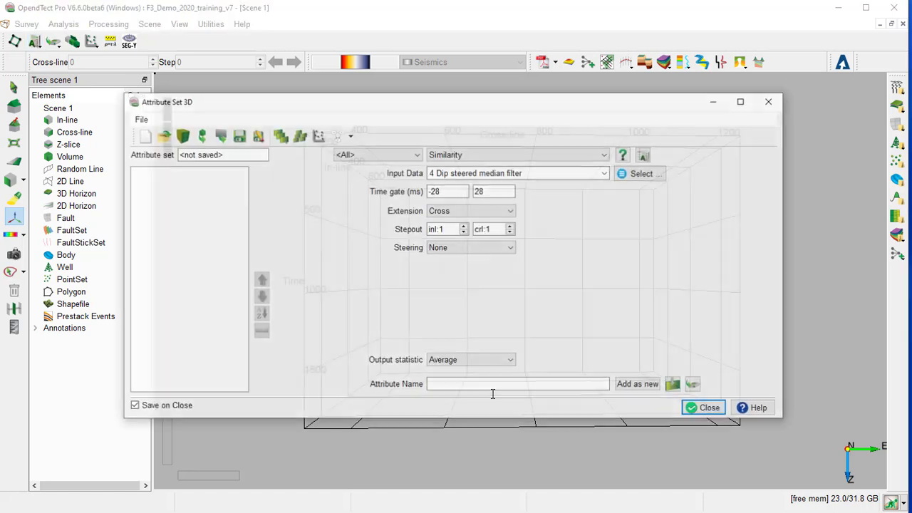
pyautogui.click(516, 154)
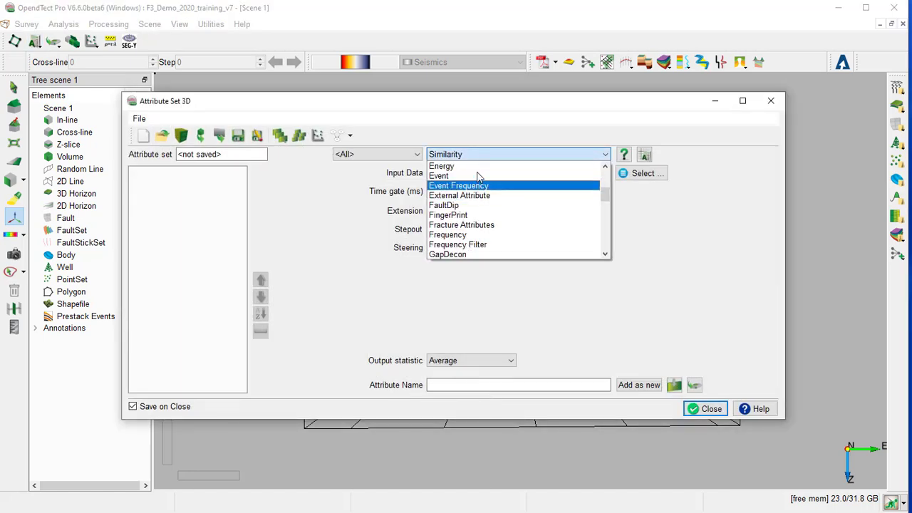
pyautogui.click(442, 165)
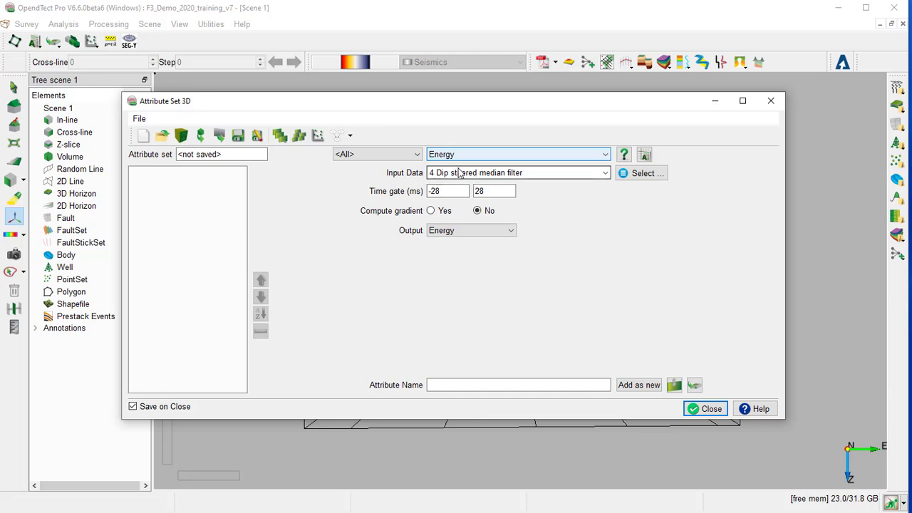
pyautogui.moveTo(522, 180)
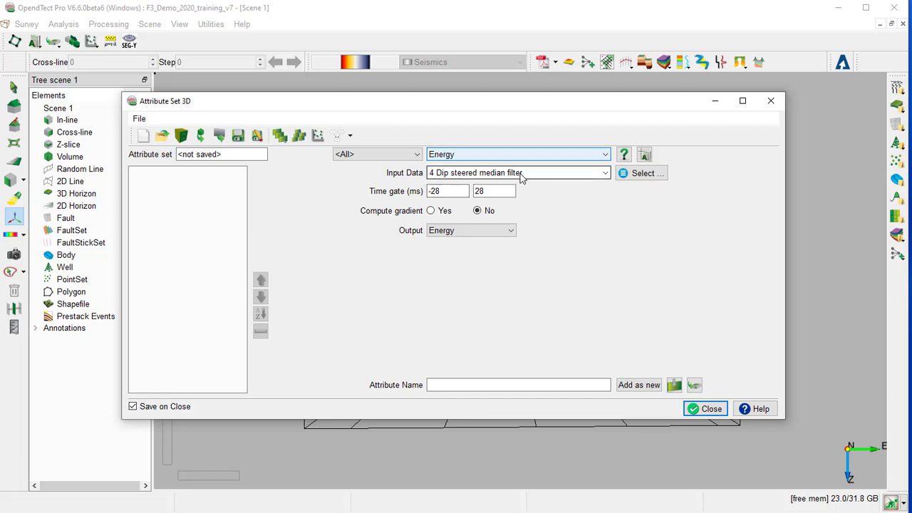
pyautogui.moveTo(428, 199)
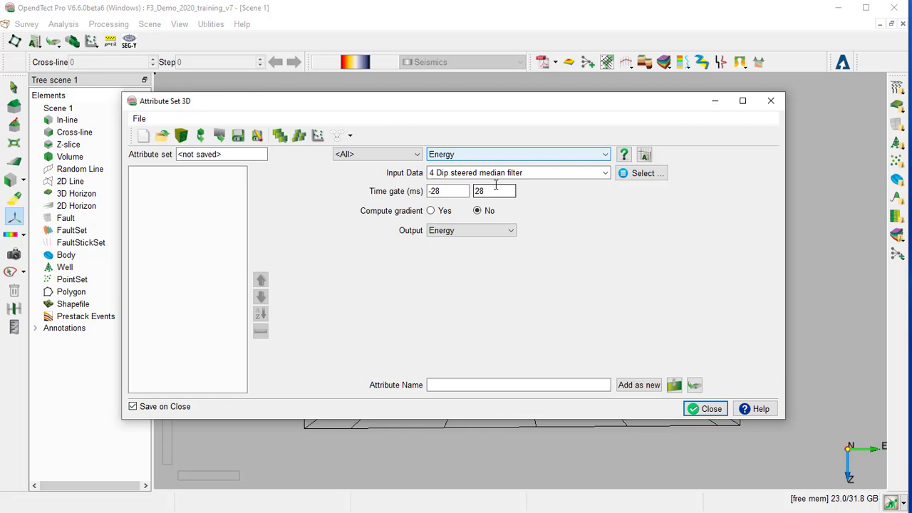
pyautogui.moveTo(493, 188)
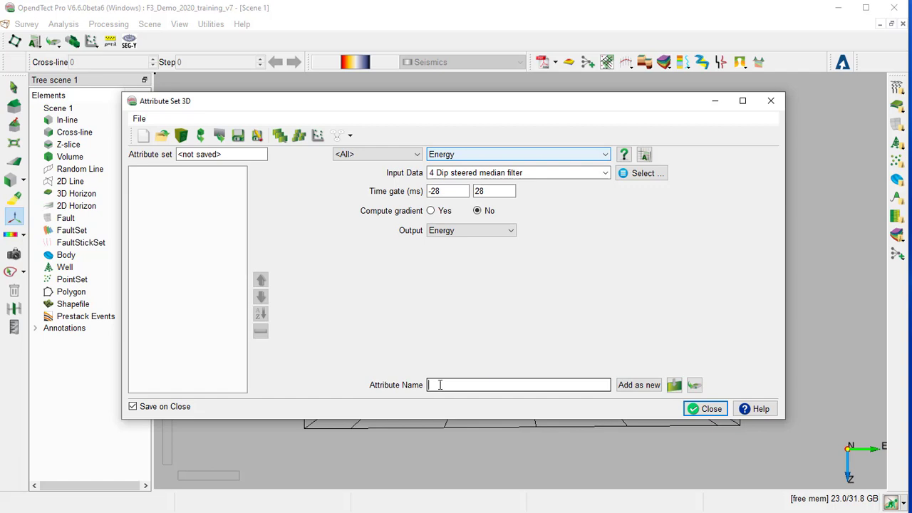
# Step: Name the -28/28 ms gate attribute 'Energy [-28,+28]' and add it to the set
pyautogui.write('Energy [-28,+28]')
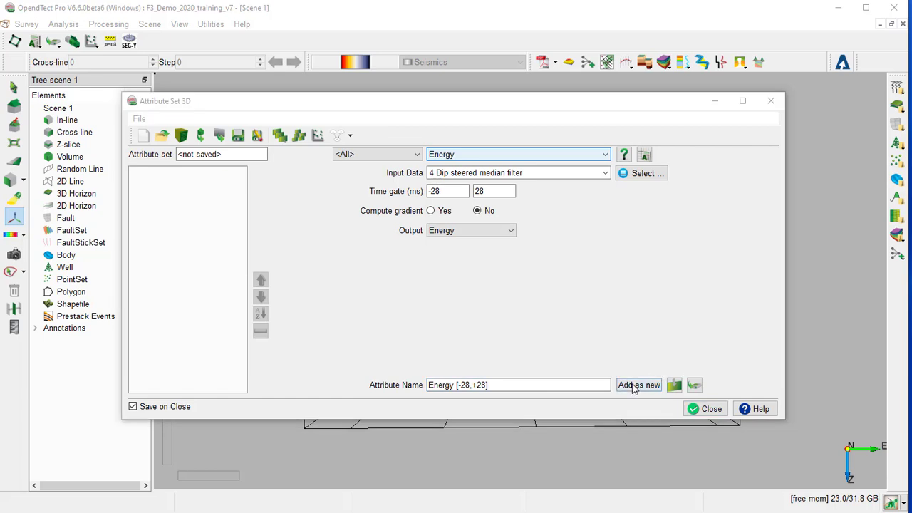
pyautogui.click(639, 385)
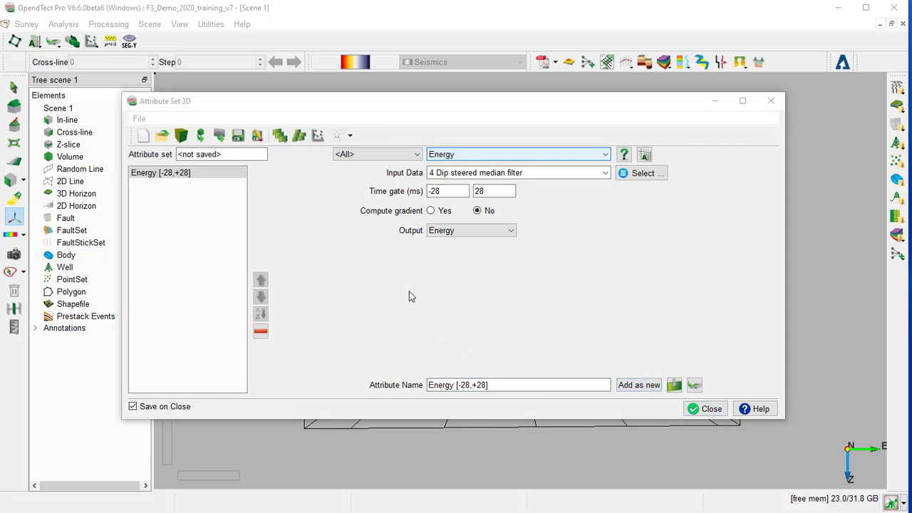
pyautogui.moveTo(151, 348)
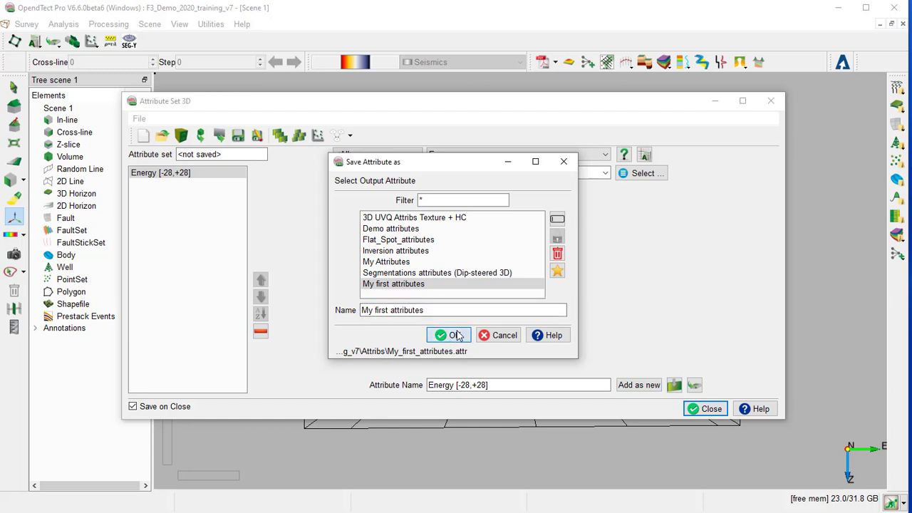
# Step: Save the attribute set as 'My first attributes'
pyautogui.click(448, 334)
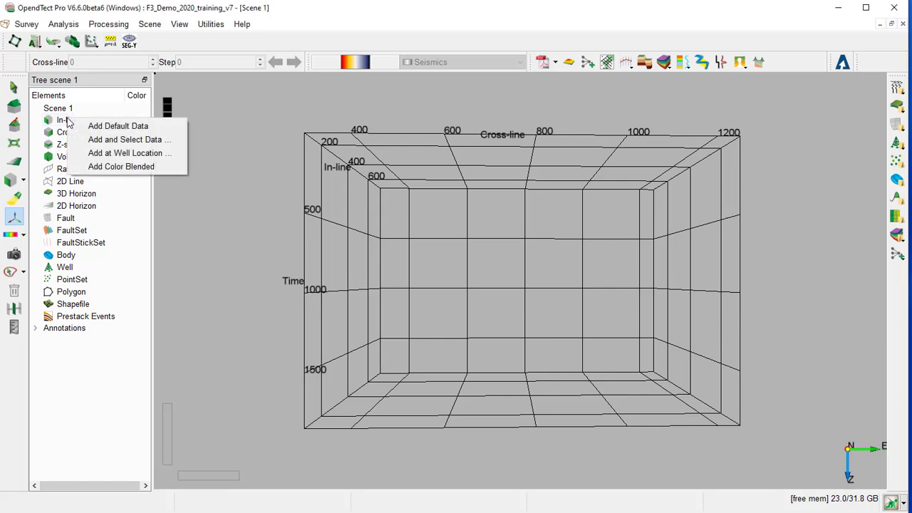
pyautogui.moveTo(118, 126)
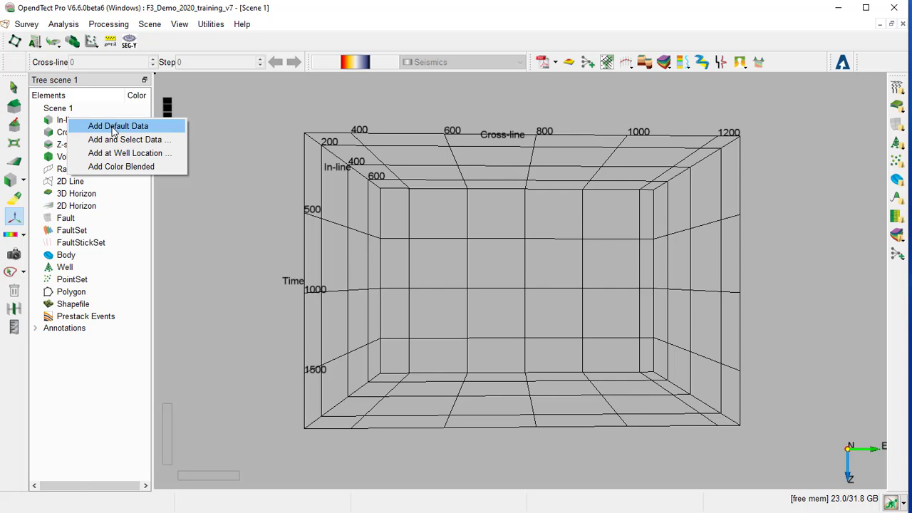
# Step: Add an in-line with default seismic data and set it to line 250
pyautogui.click(119, 126)
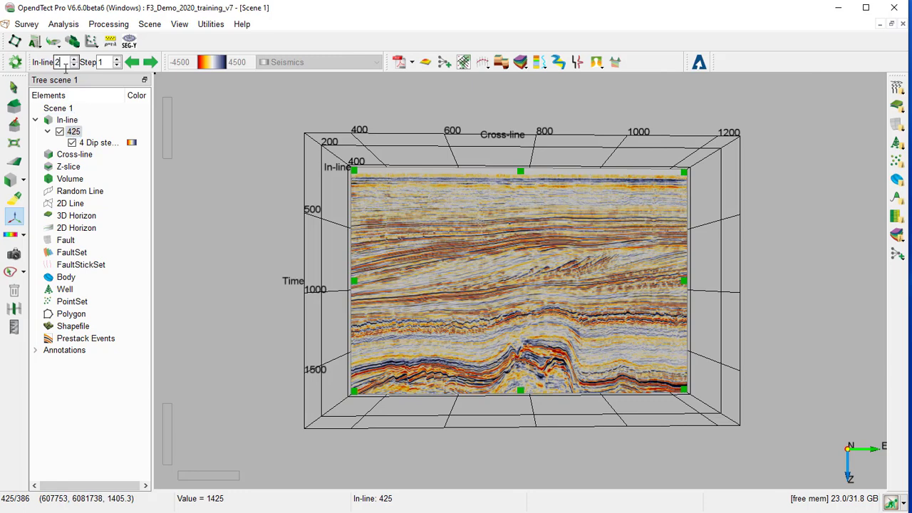
pyautogui.write('250')
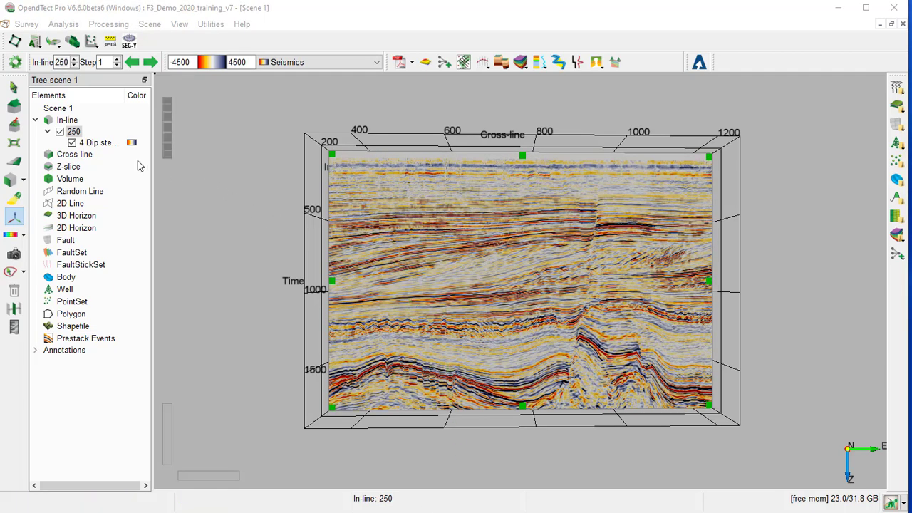
# Step: Add the Energy [-28,+28] attribute as a layer on in-line 250
pyautogui.rightClick(74, 131)
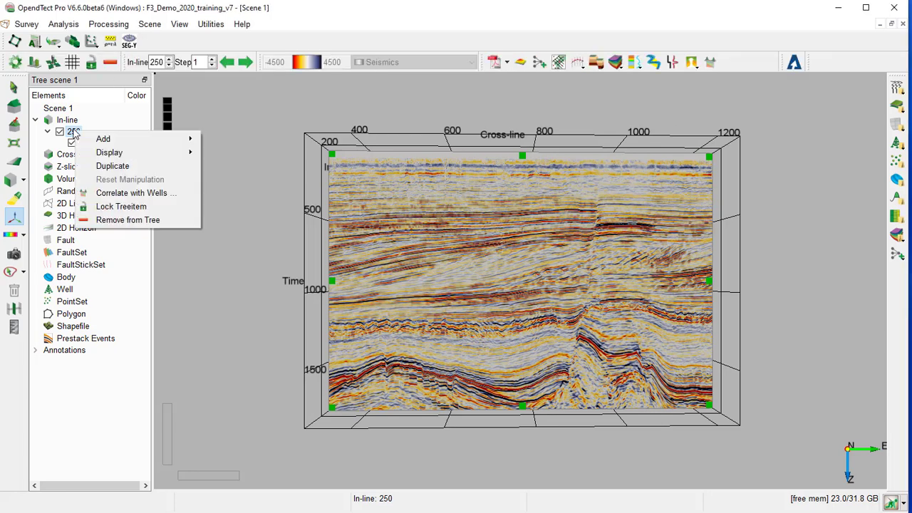
pyautogui.moveTo(102, 138)
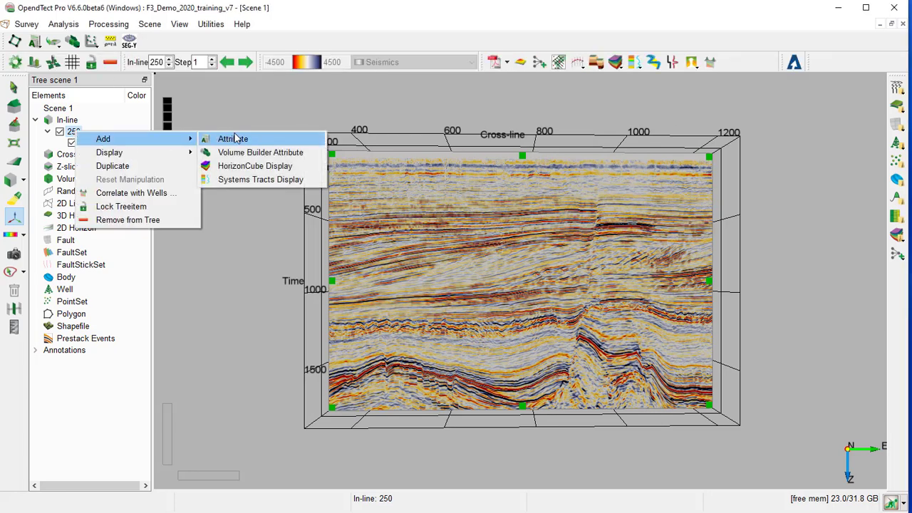
pyautogui.click(232, 139)
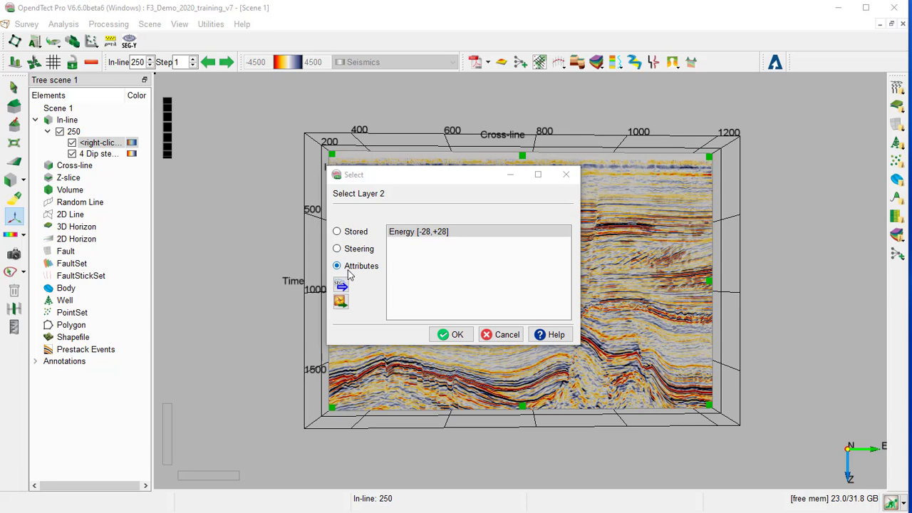
pyautogui.moveTo(351, 274)
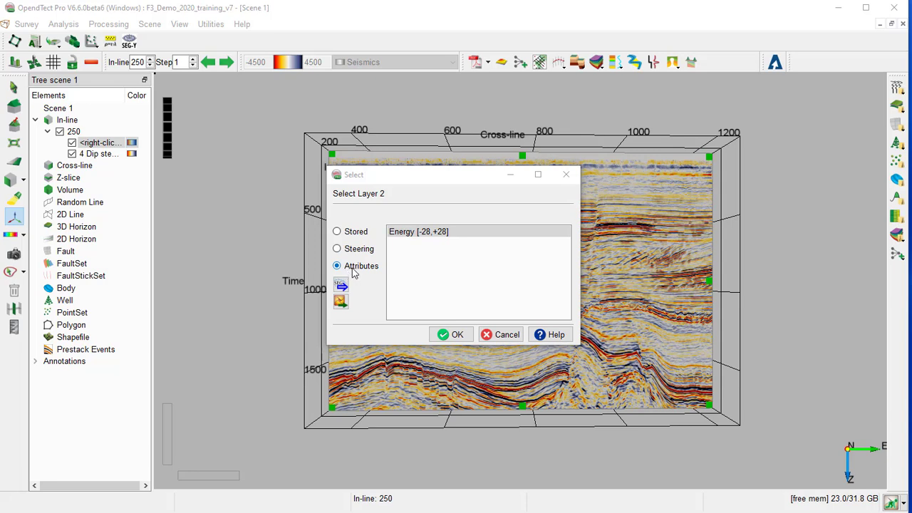
pyautogui.click(419, 231)
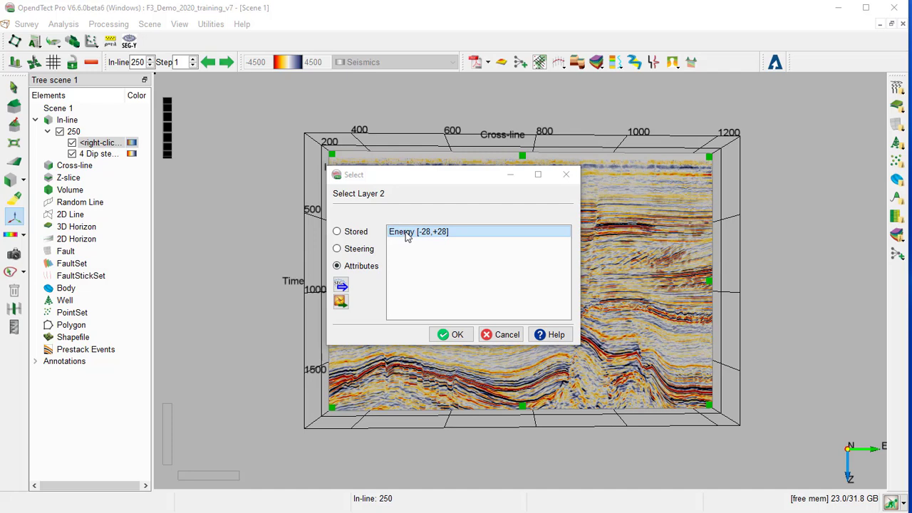
pyautogui.click(450, 333)
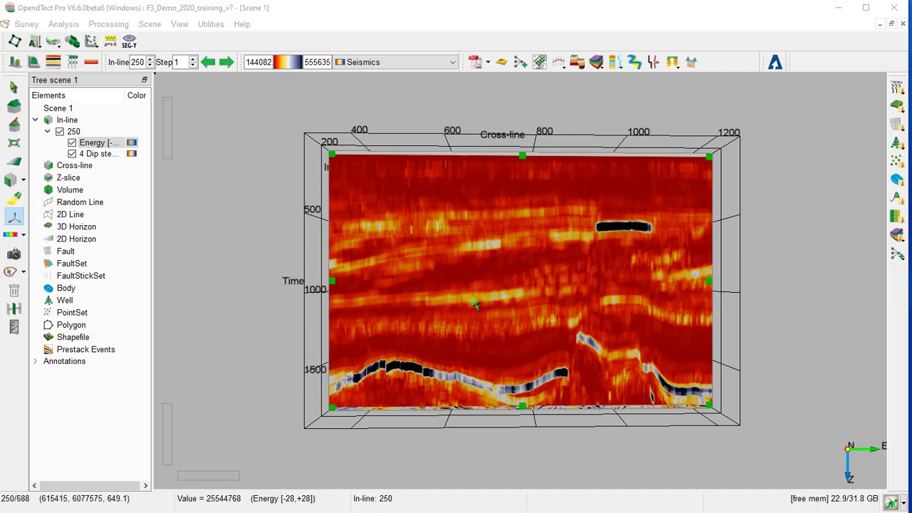
pyautogui.moveTo(463, 315)
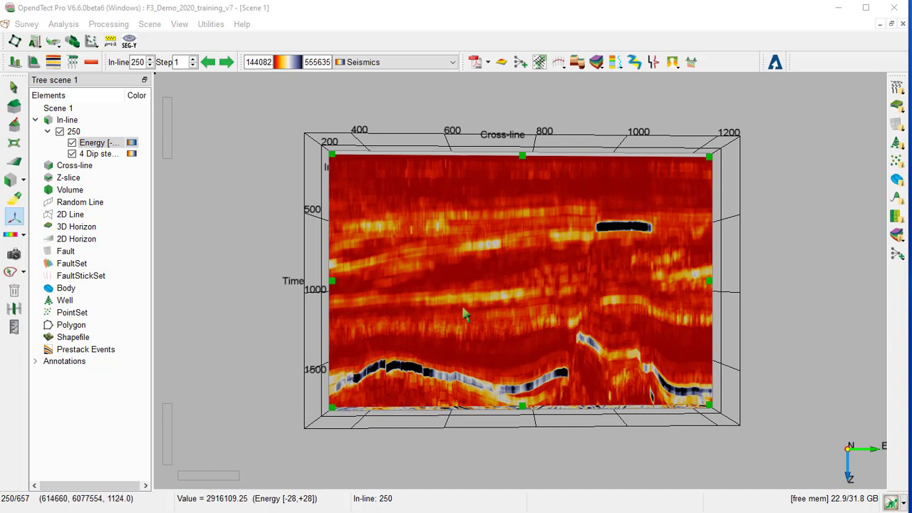
pyautogui.moveTo(406, 178)
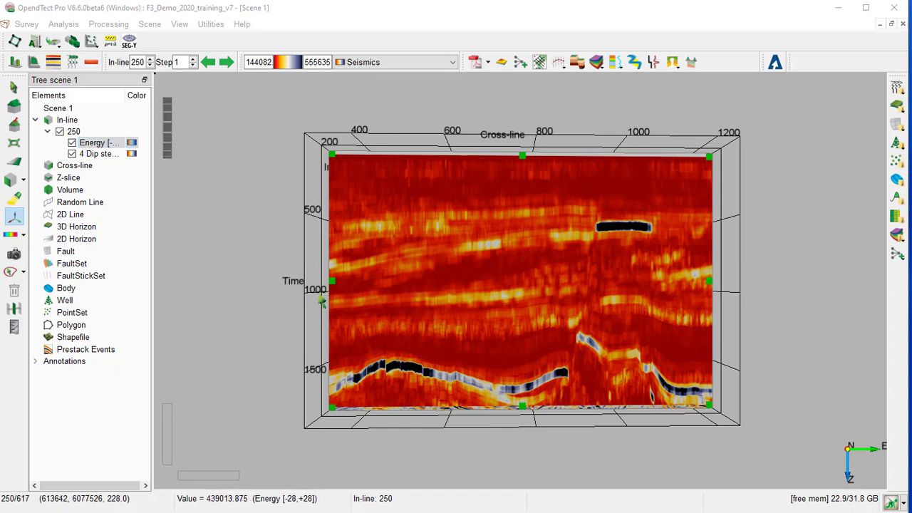
# Step: Try the SunRise and Chimney colour bars on the Energy layer, ending on Seismics
pyautogui.click(93, 142)
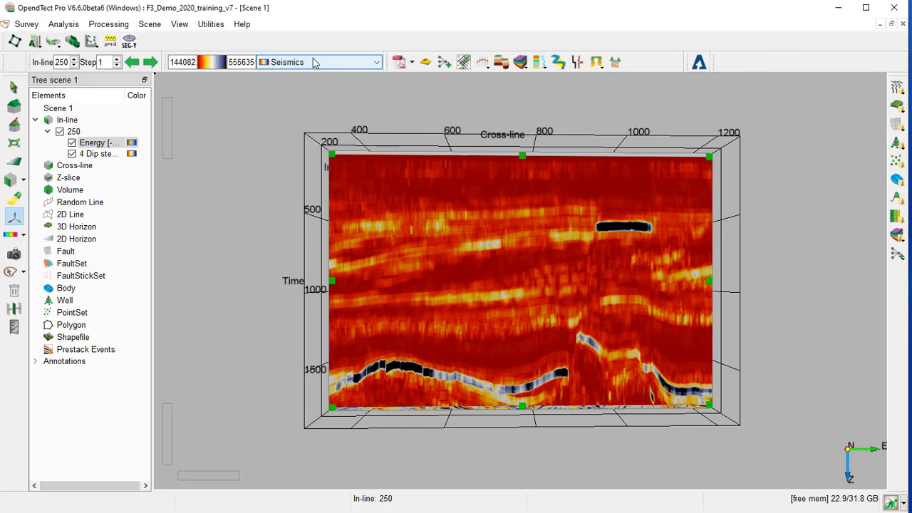
pyautogui.click(376, 62)
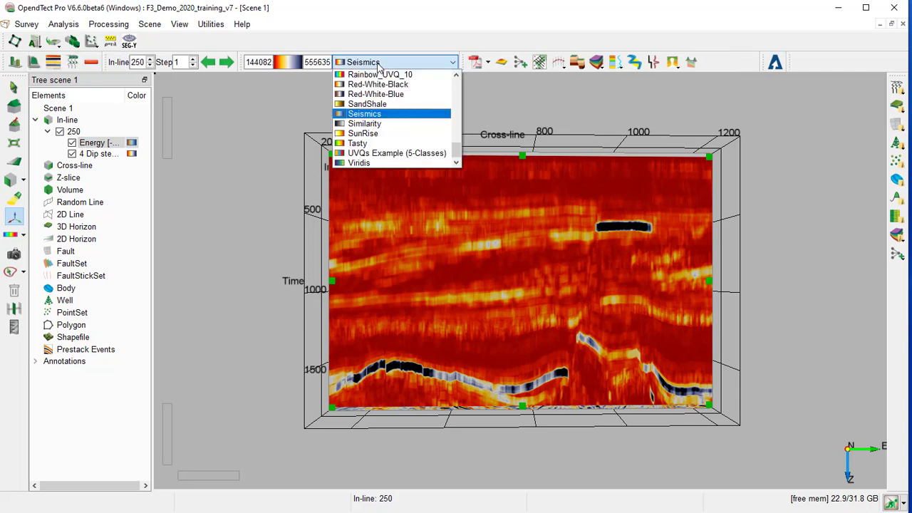
pyautogui.click(365, 114)
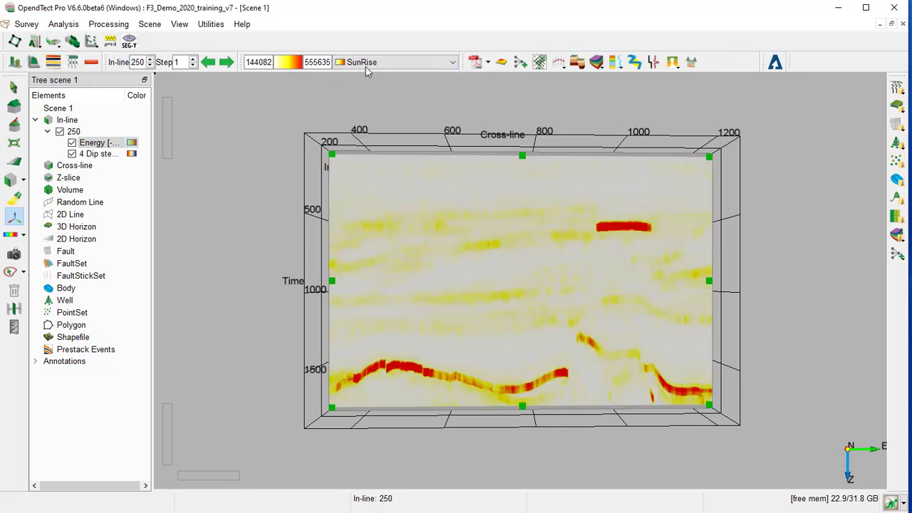
pyautogui.click(393, 62)
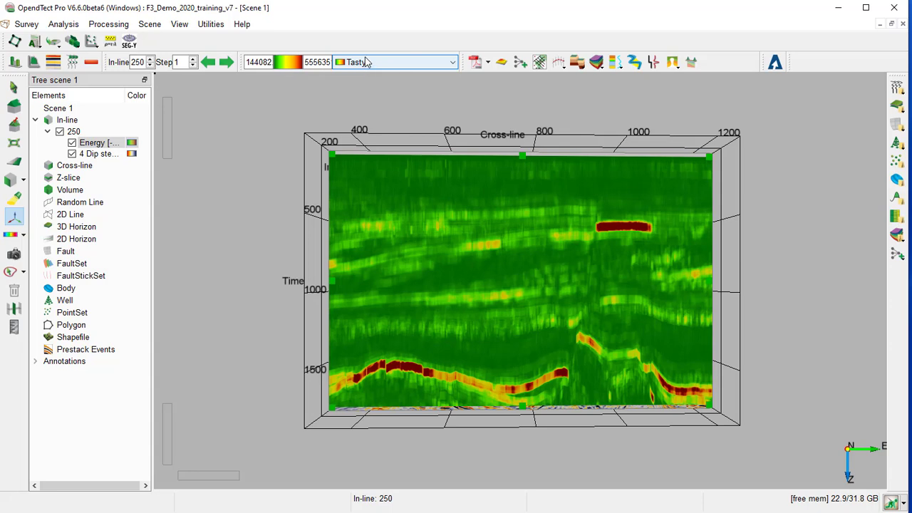
pyautogui.click(451, 63)
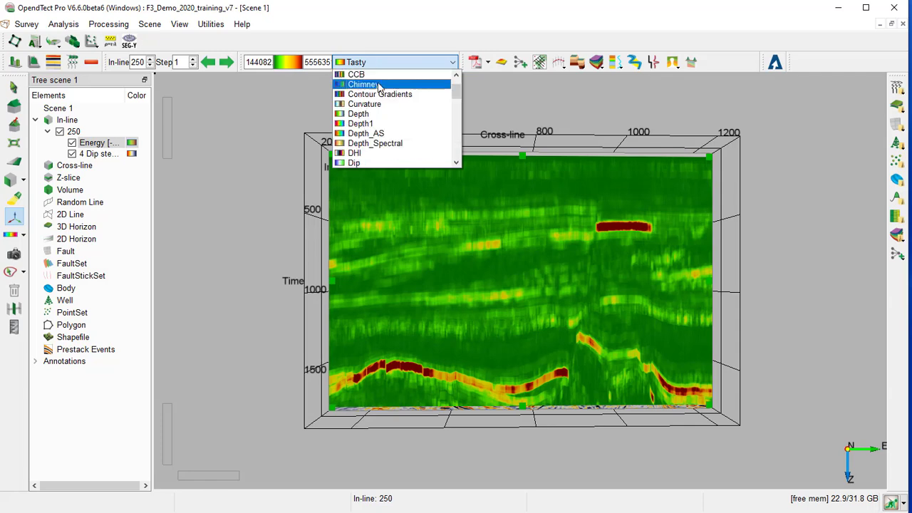
pyautogui.click(362, 85)
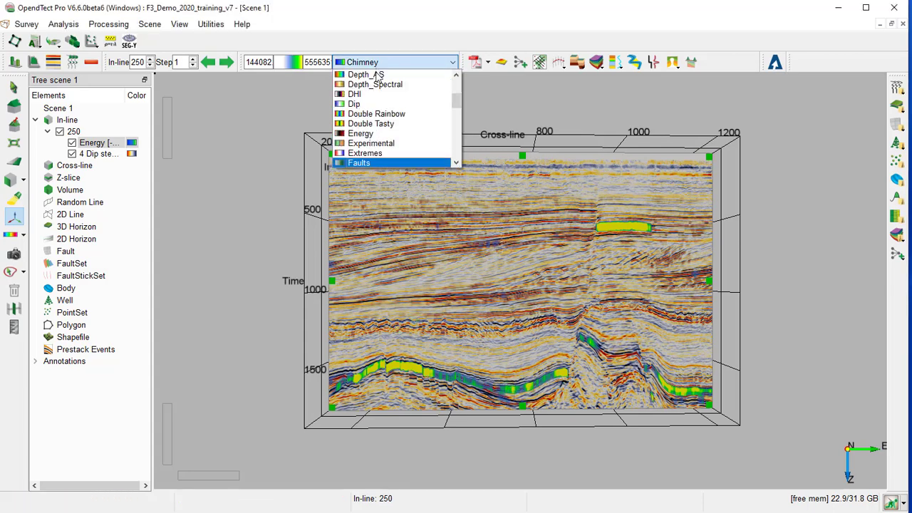
pyautogui.click(359, 162)
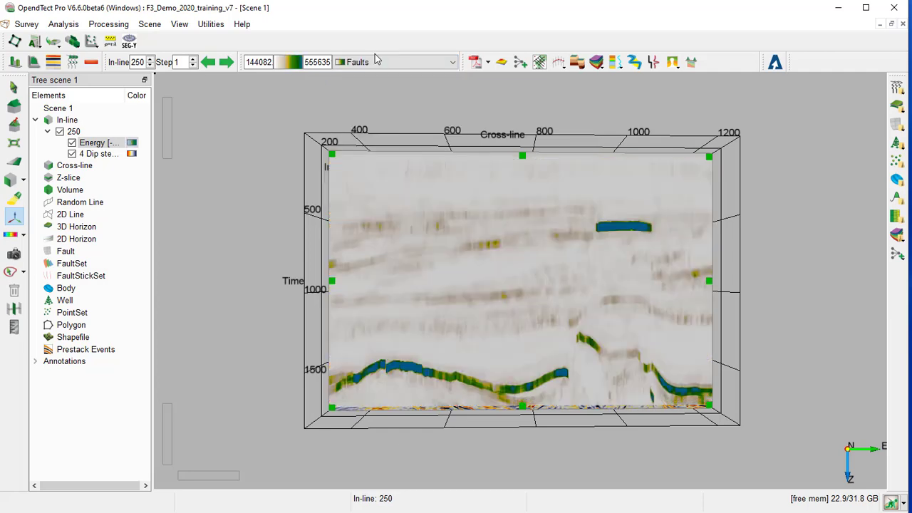
pyautogui.click(396, 62)
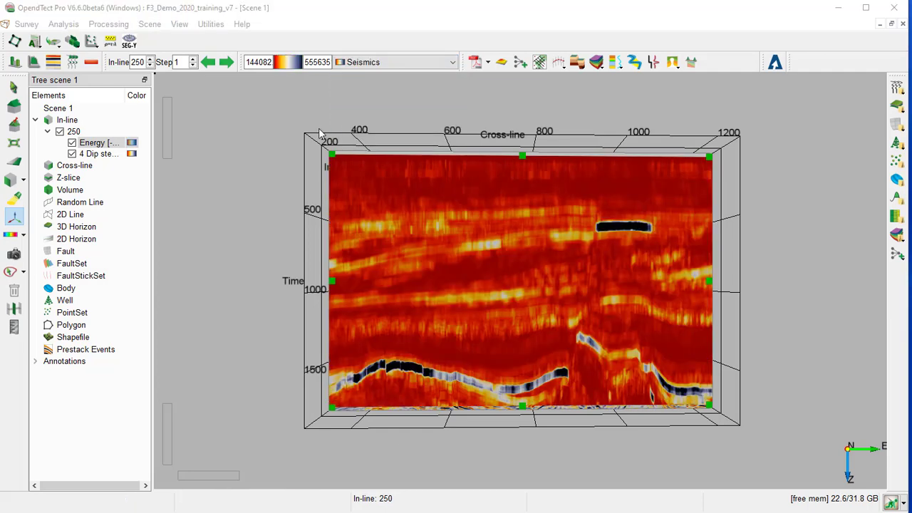
# Step: Recolour a Seismics table marker to pinkish-red in the color table manager
pyautogui.click(285, 62)
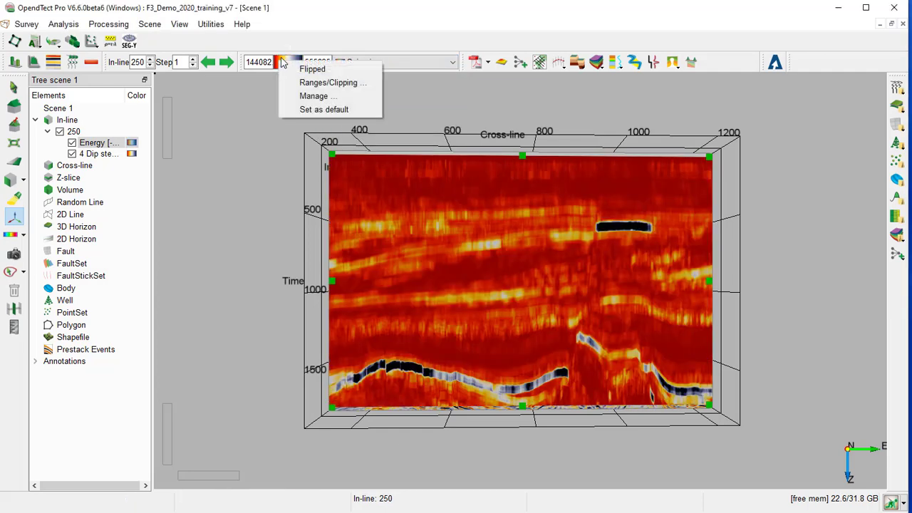
pyautogui.click(314, 95)
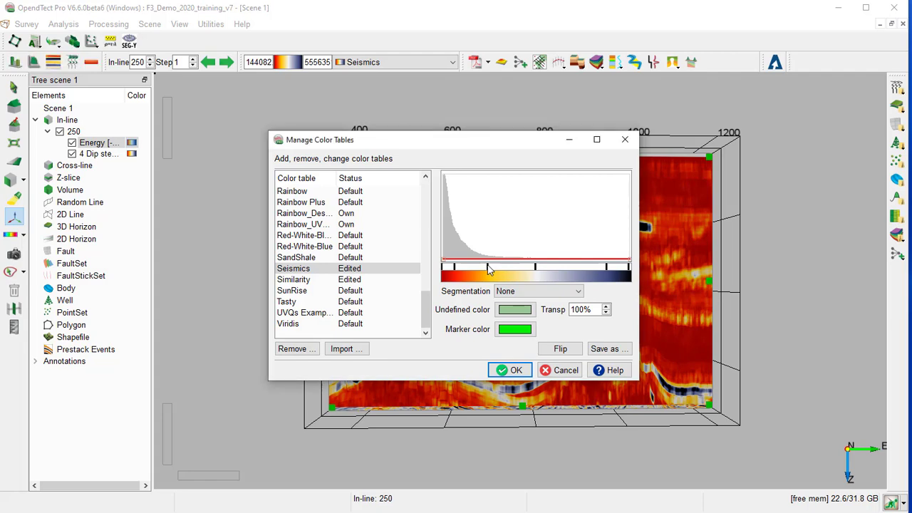
pyautogui.click(514, 328)
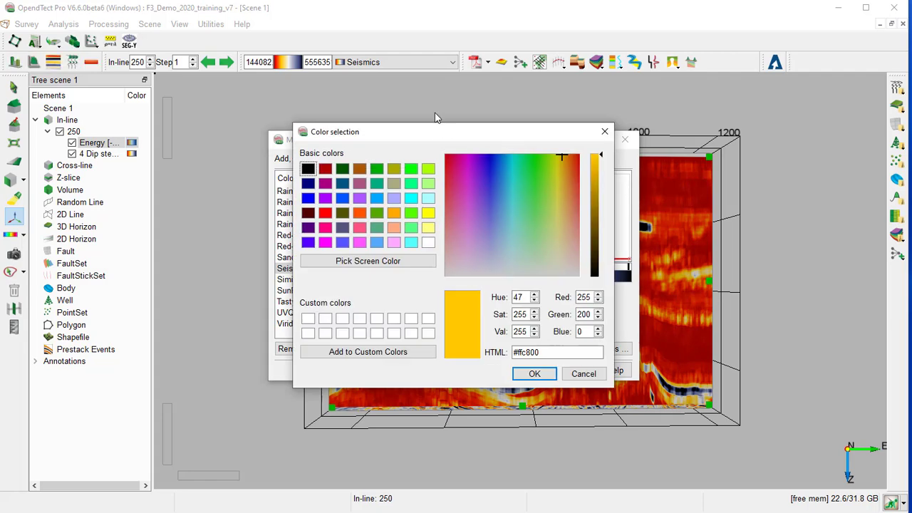
pyautogui.click(460, 192)
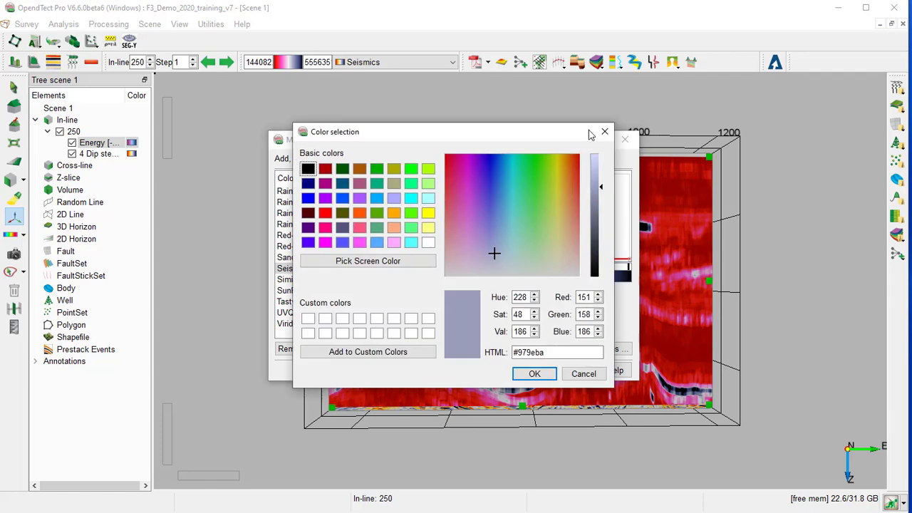
pyautogui.moveTo(559, 223)
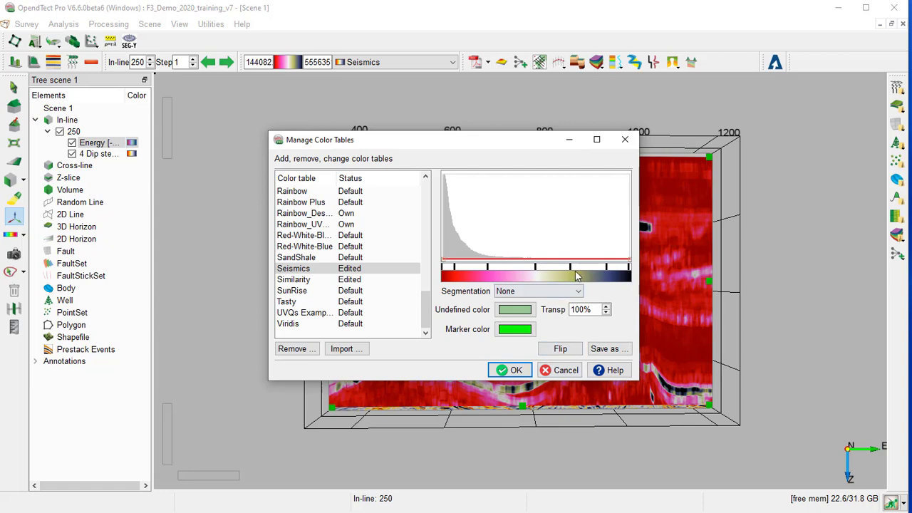
pyautogui.moveTo(576, 285)
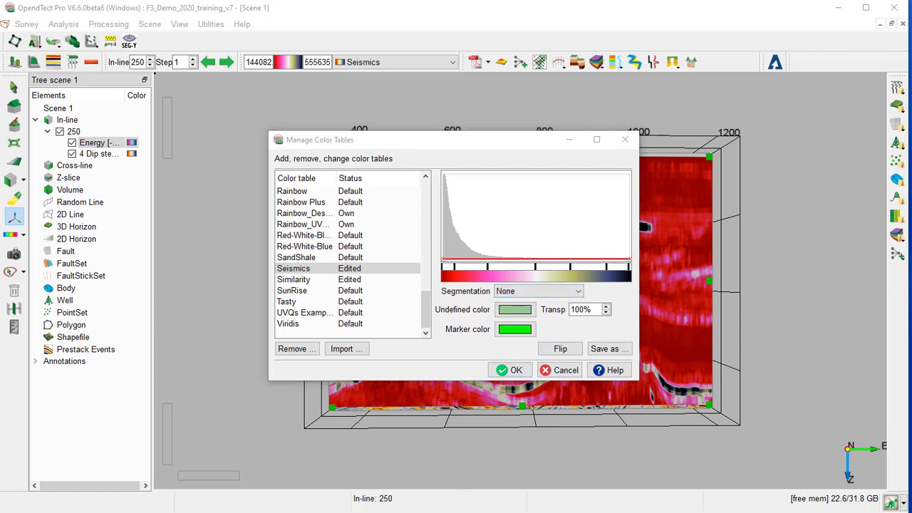
pyautogui.moveTo(536, 273)
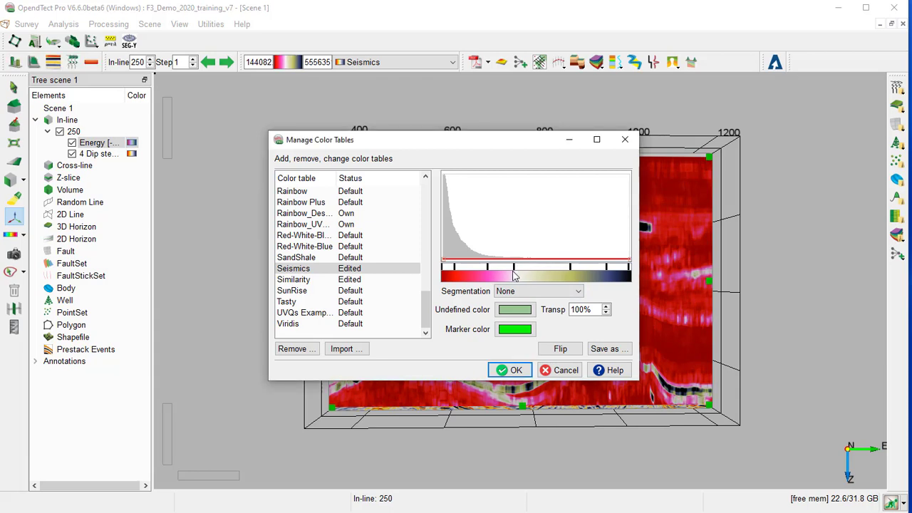
pyautogui.rightClick(513, 276)
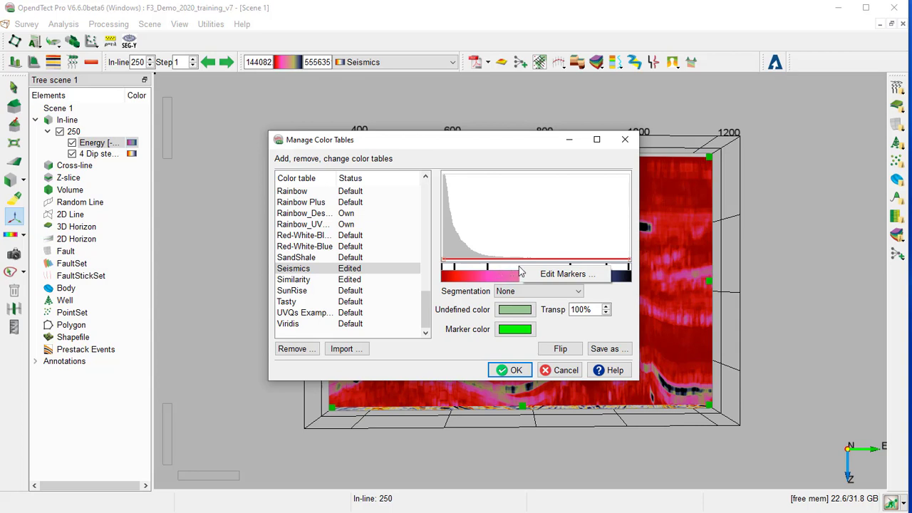
pyautogui.moveTo(563, 274)
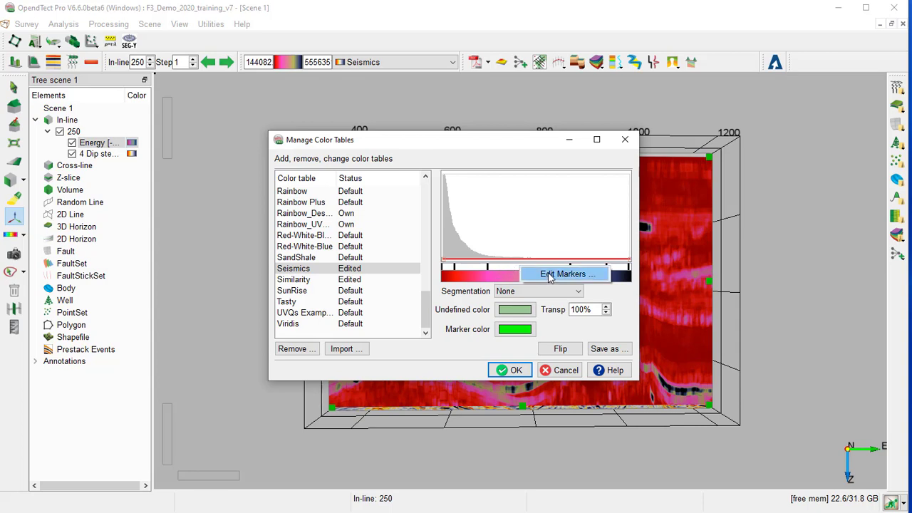
# Step: Set one marker to olive in the marker editor, then discard the marker edits
pyautogui.click(568, 274)
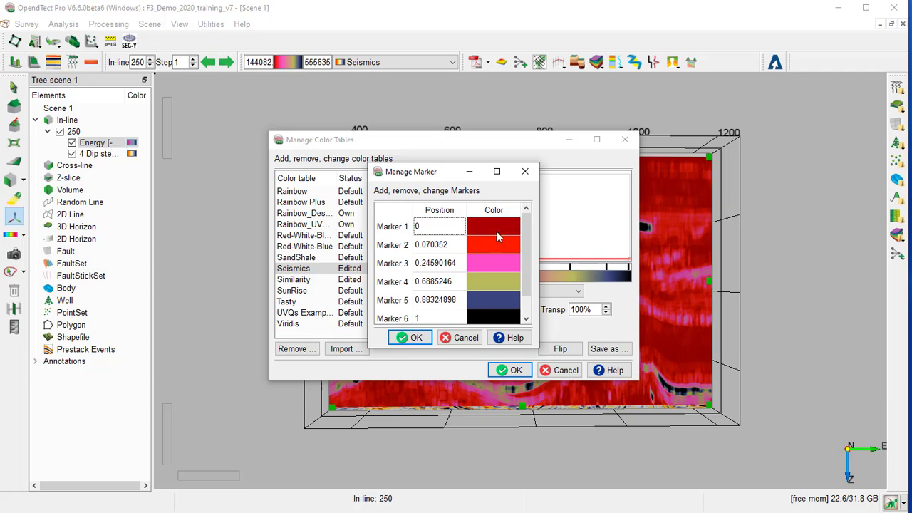
pyautogui.click(493, 227)
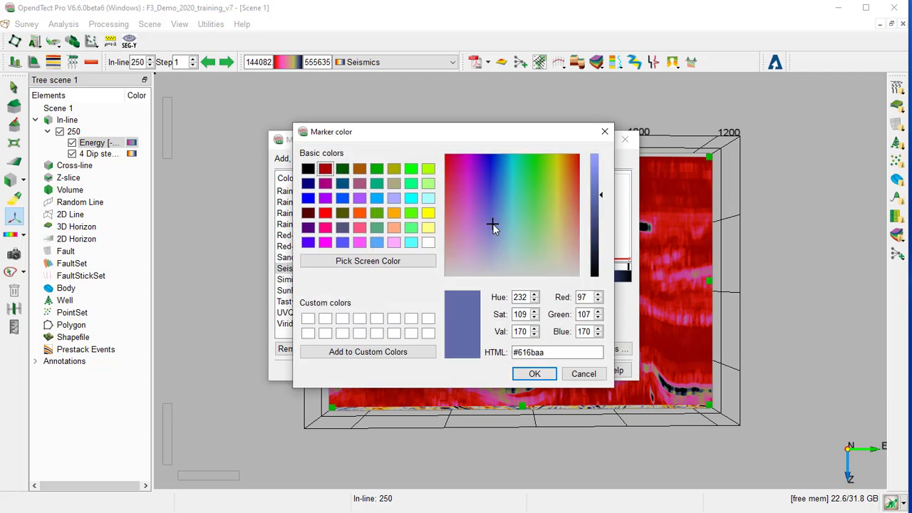
pyautogui.click(558, 197)
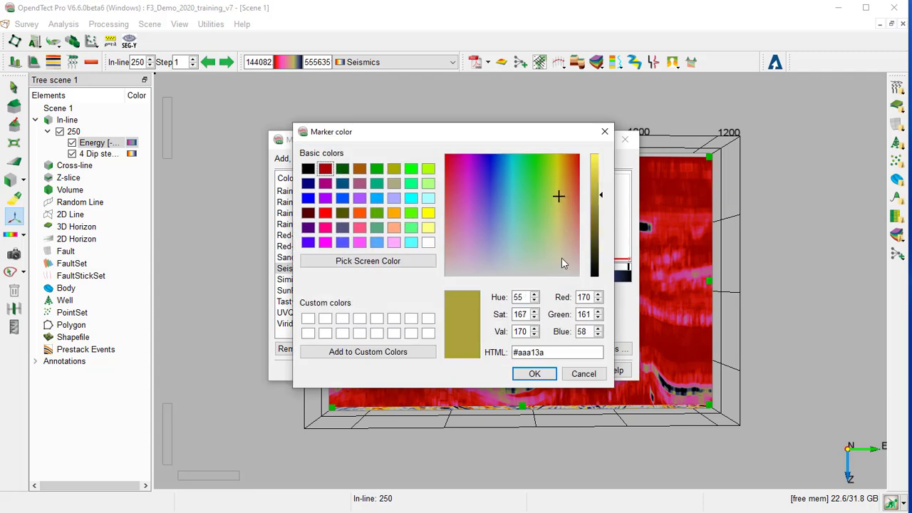
pyautogui.click(534, 373)
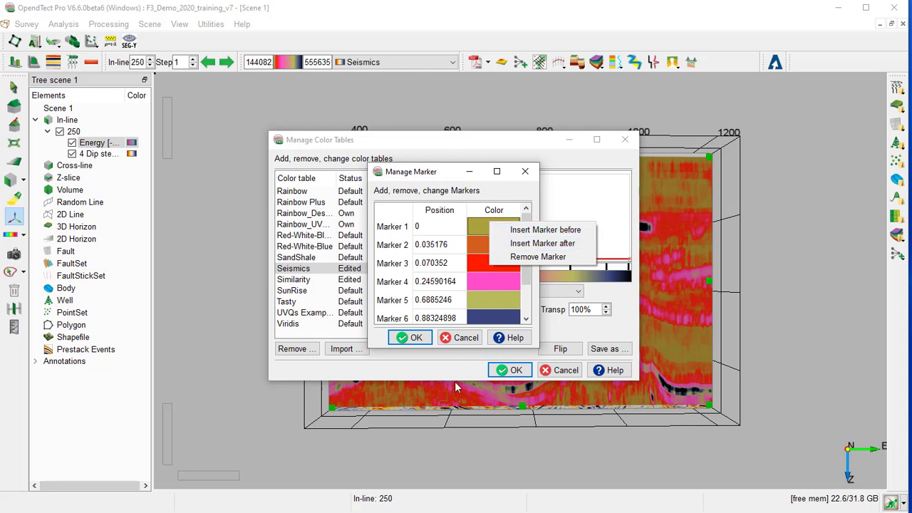
pyautogui.click(464, 336)
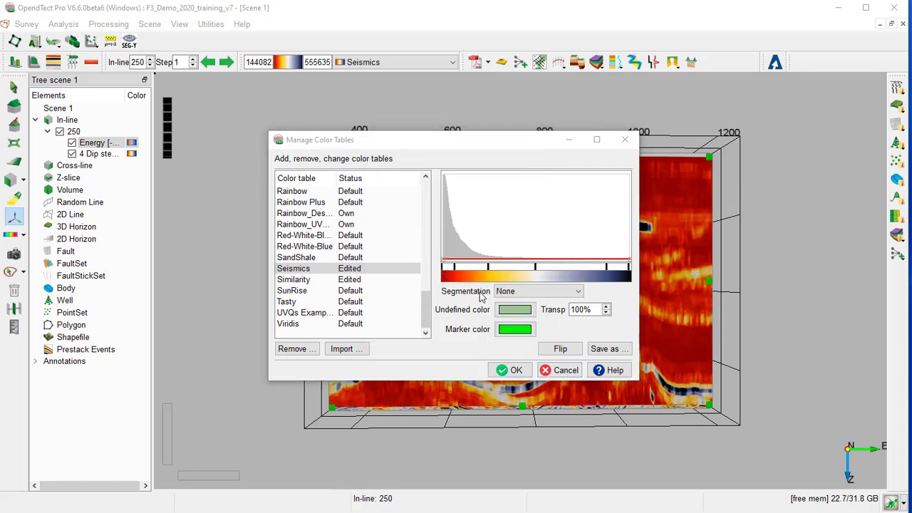
pyautogui.moveTo(519, 284)
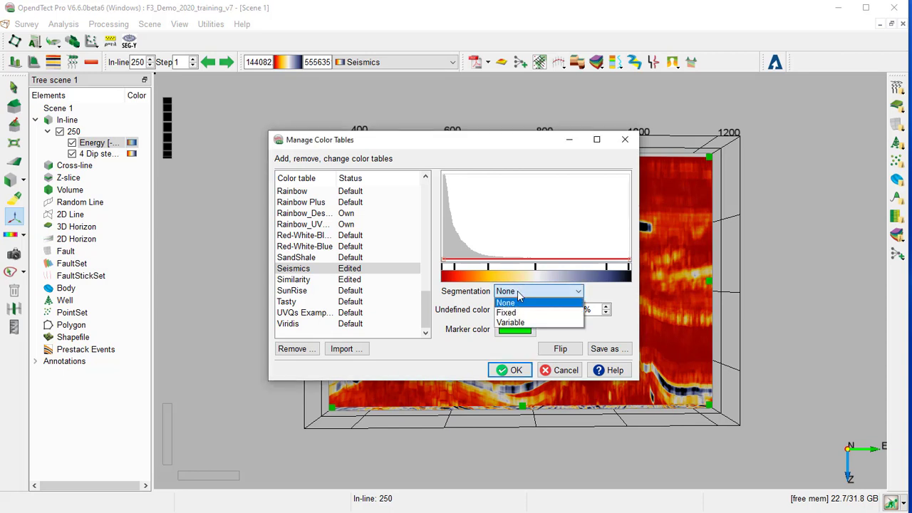
pyautogui.click(506, 312)
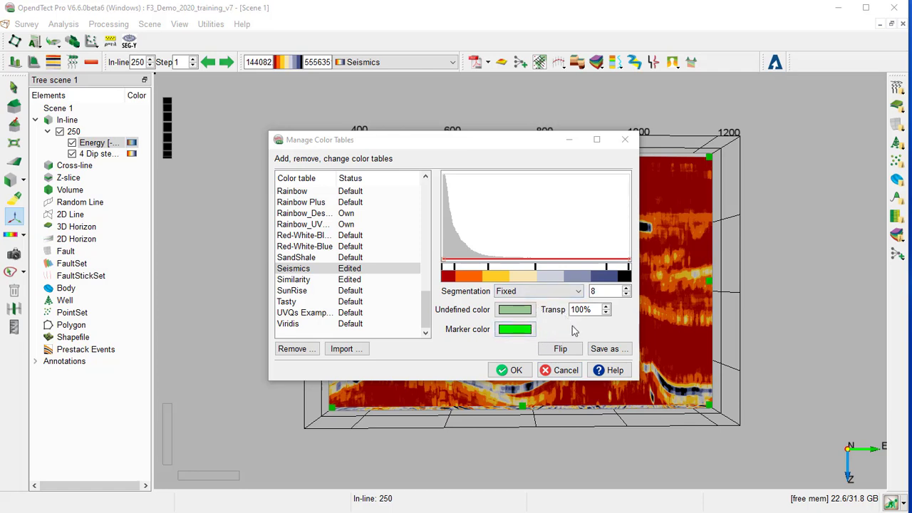
pyautogui.moveTo(404, 273)
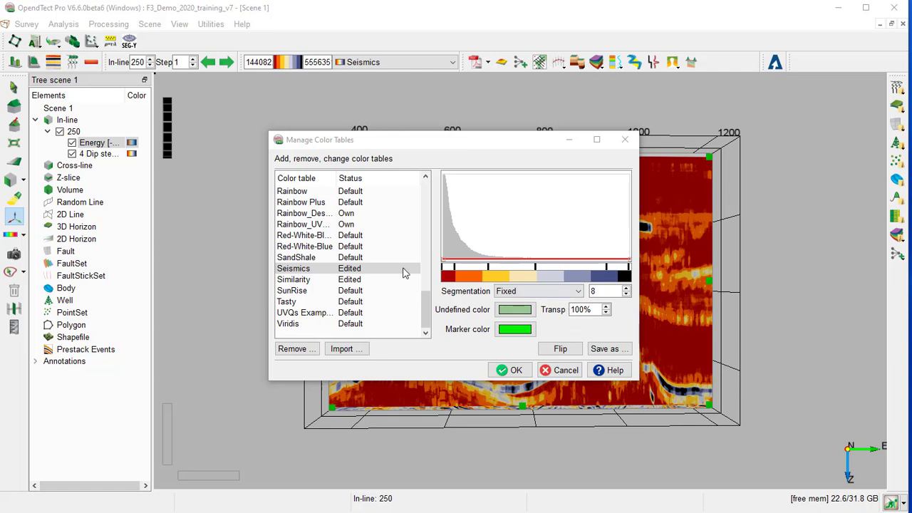
pyautogui.moveTo(502, 397)
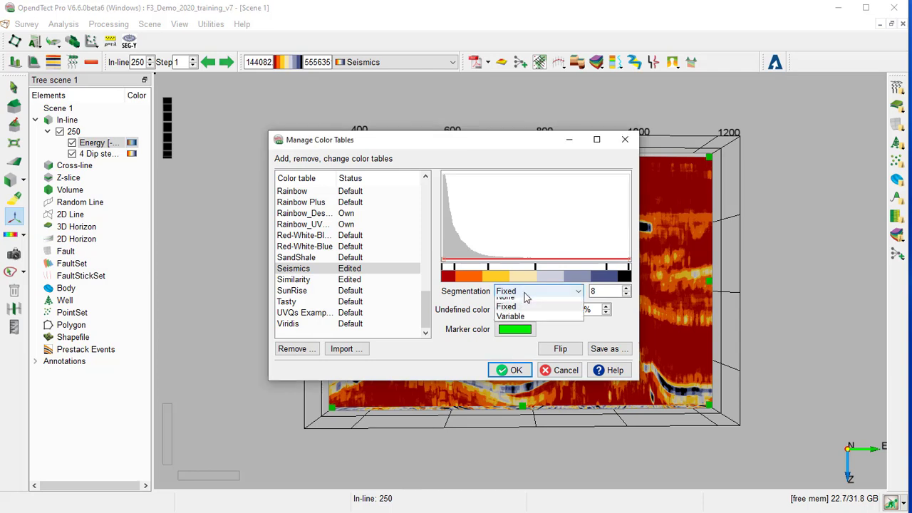
pyautogui.click(505, 297)
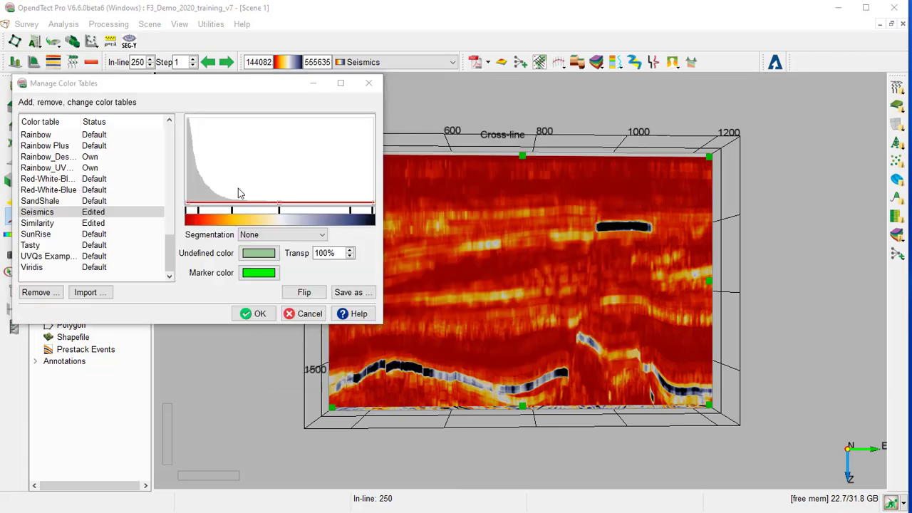
pyautogui.moveTo(394, 211)
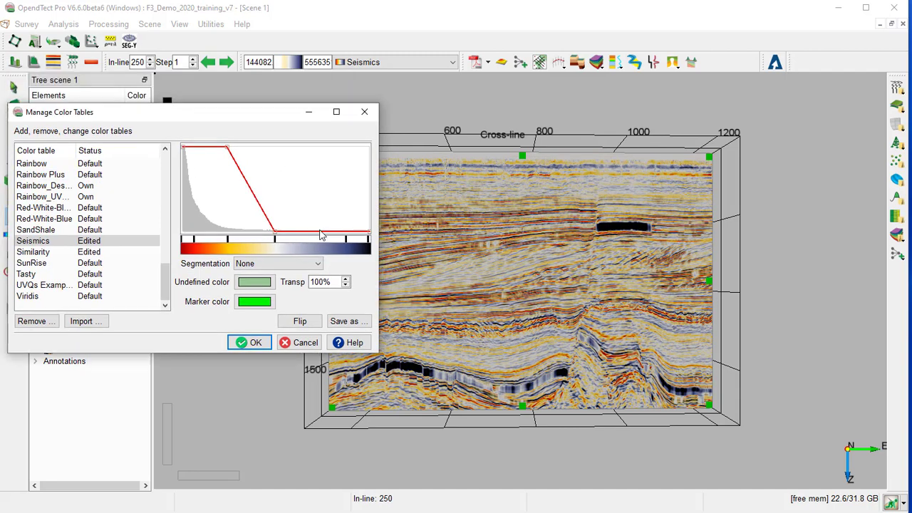
pyautogui.moveTo(310, 233)
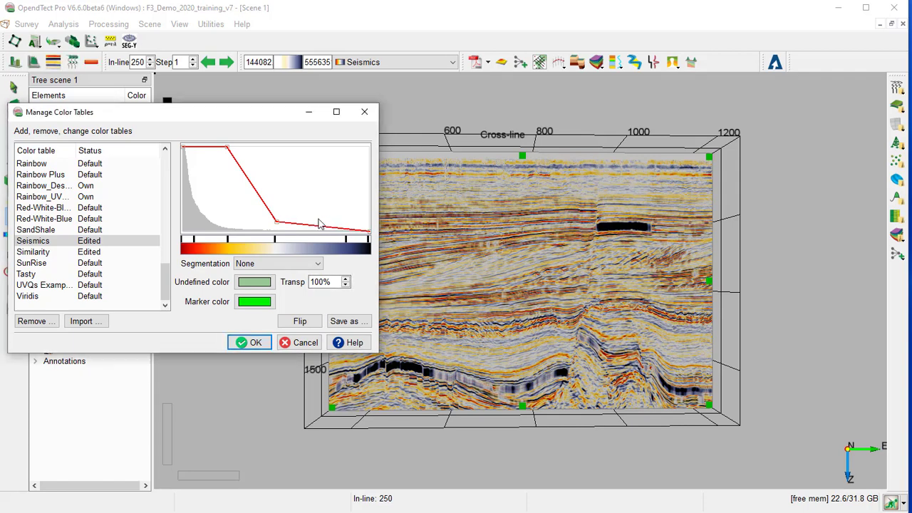
# Step: Add a bend point to the Seismics opacity curve in the histogram
pyautogui.click(249, 342)
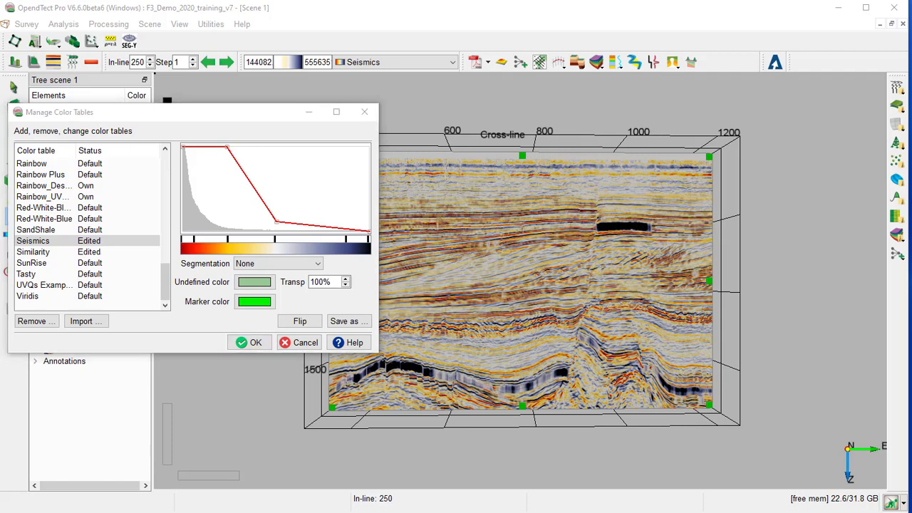
pyautogui.moveTo(260, 285)
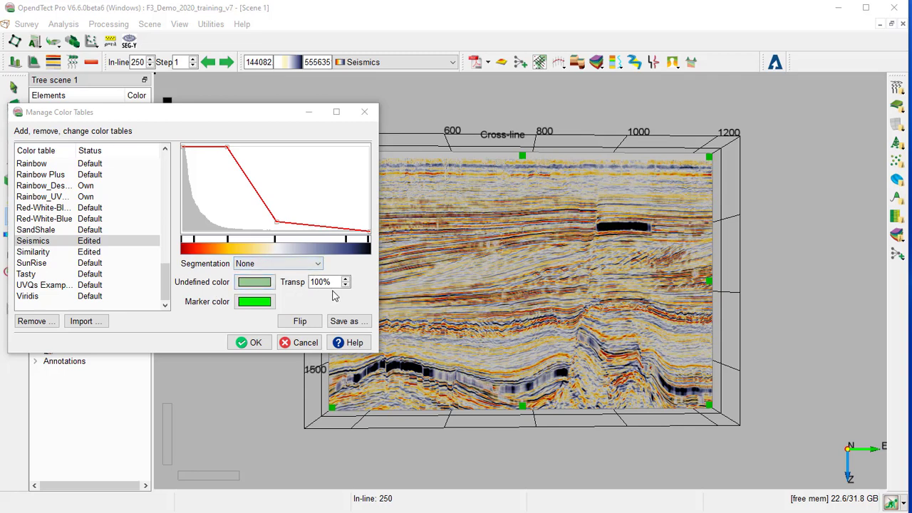
pyautogui.moveTo(311, 306)
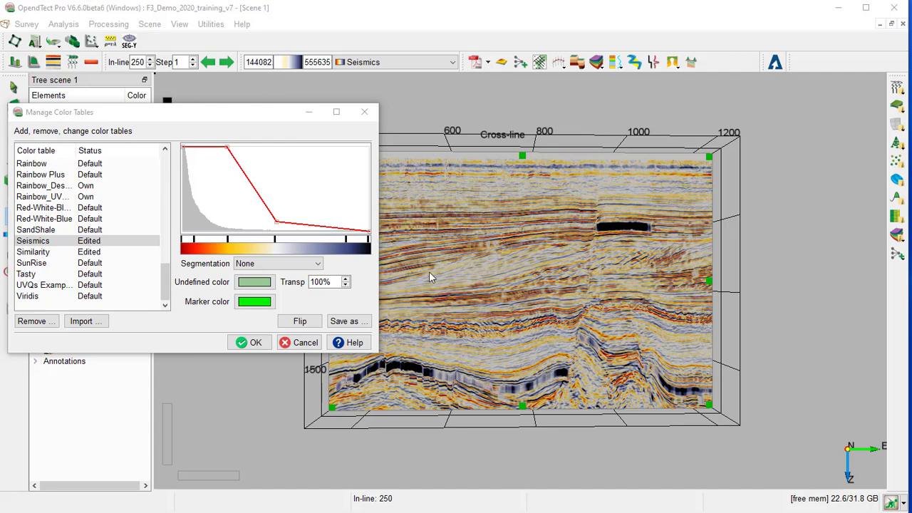
pyautogui.moveTo(597, 256)
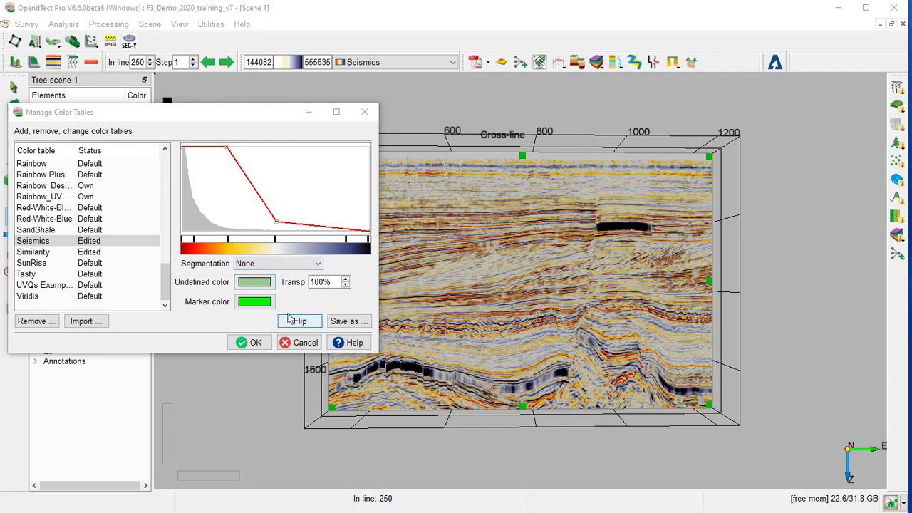
pyautogui.moveTo(369, 325)
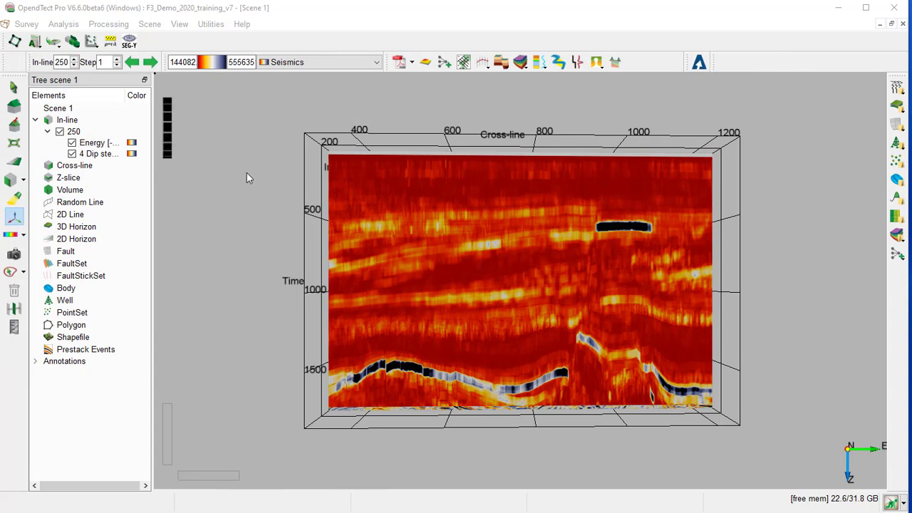
pyautogui.moveTo(201, 216)
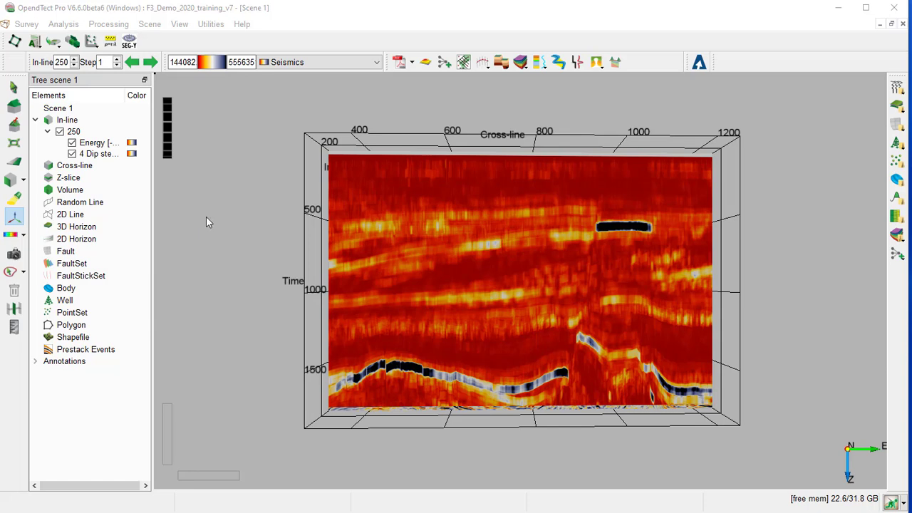
pyautogui.moveTo(322, 250)
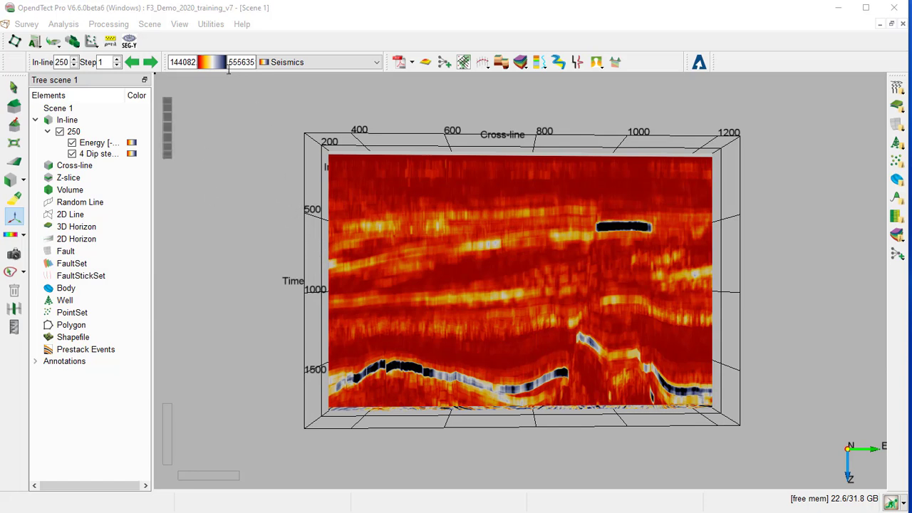
# Step: Set the current colour table as default and select the Energy layer
pyautogui.click(207, 62)
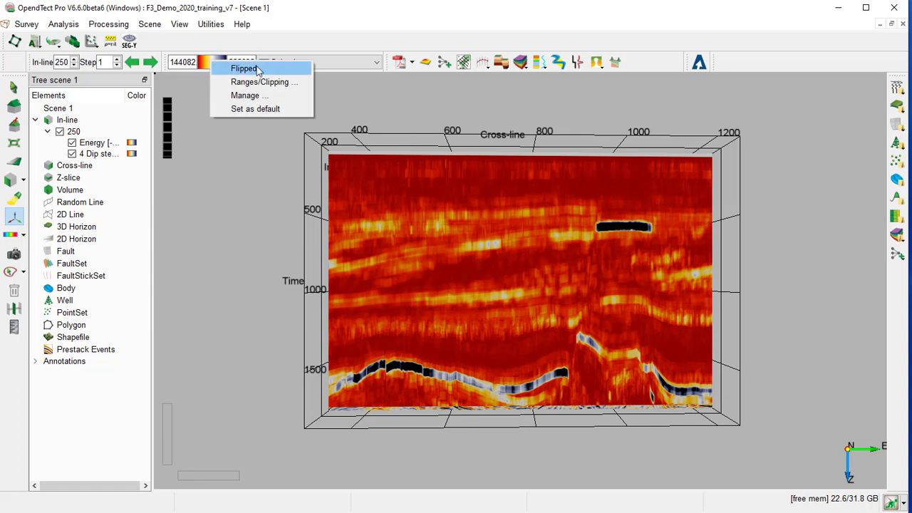
pyautogui.moveTo(255, 108)
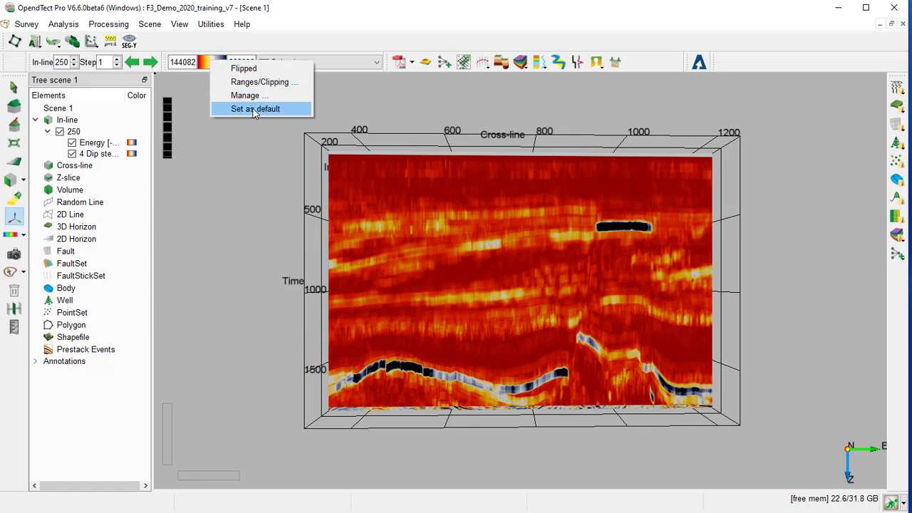
pyautogui.click(255, 109)
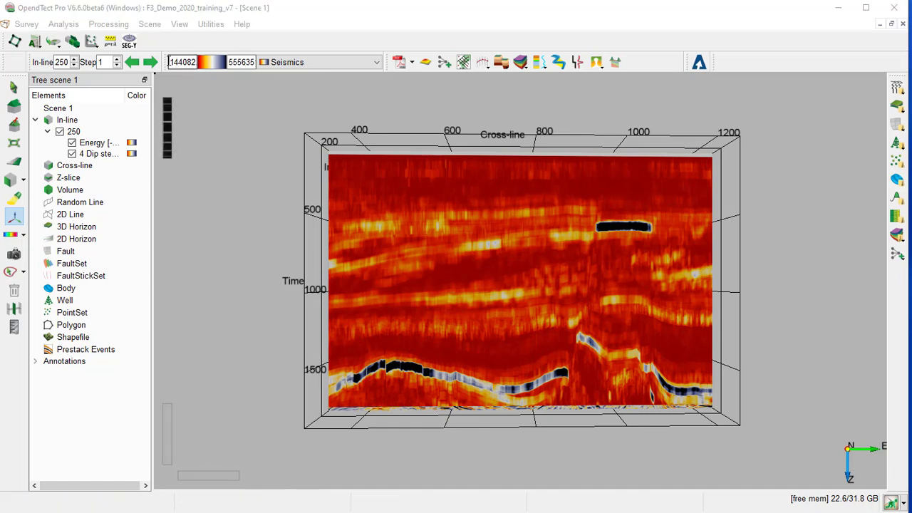
pyautogui.moveTo(182, 248)
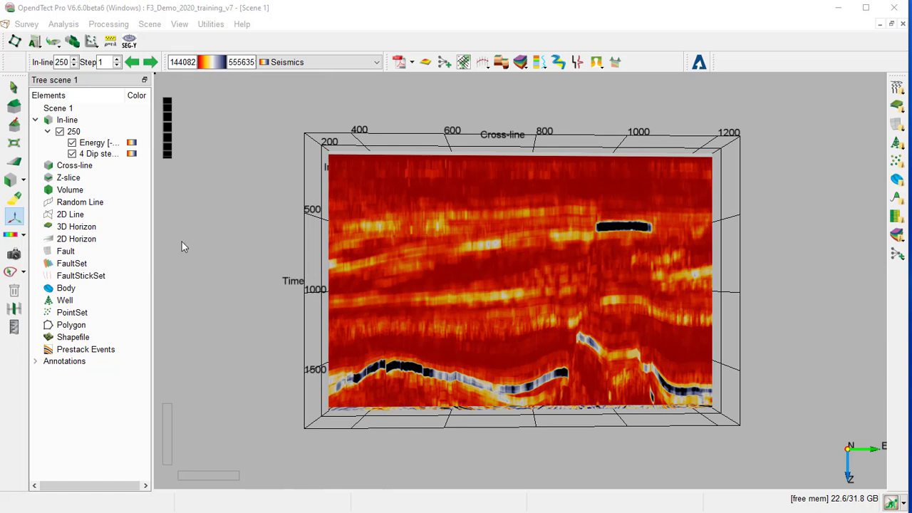
pyautogui.click(91, 143)
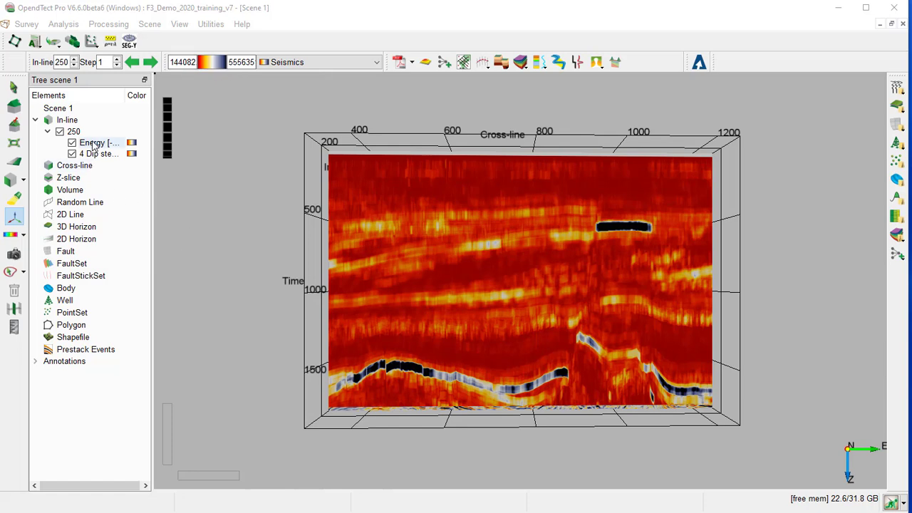
# Step: Use saved colour settings on the dip-steered median filter layer, then return to Energy
pyautogui.rightClick(92, 143)
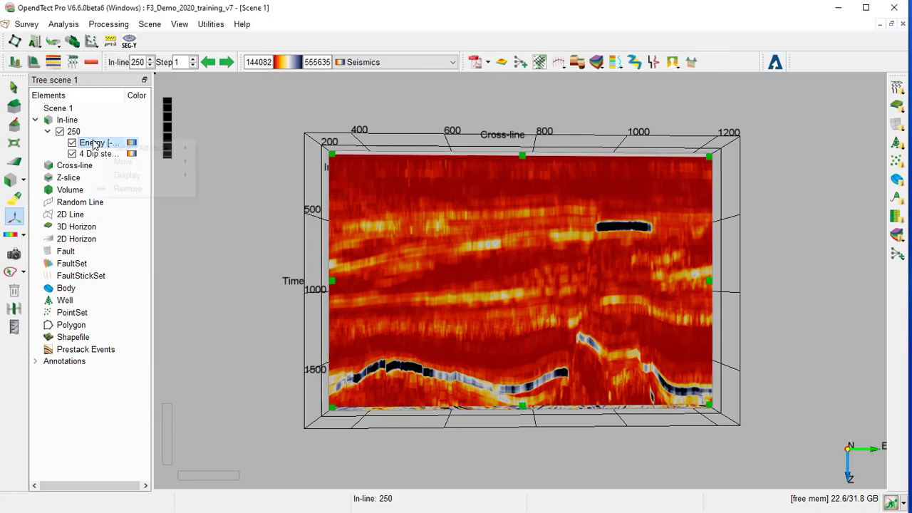
pyautogui.rightClick(97, 154)
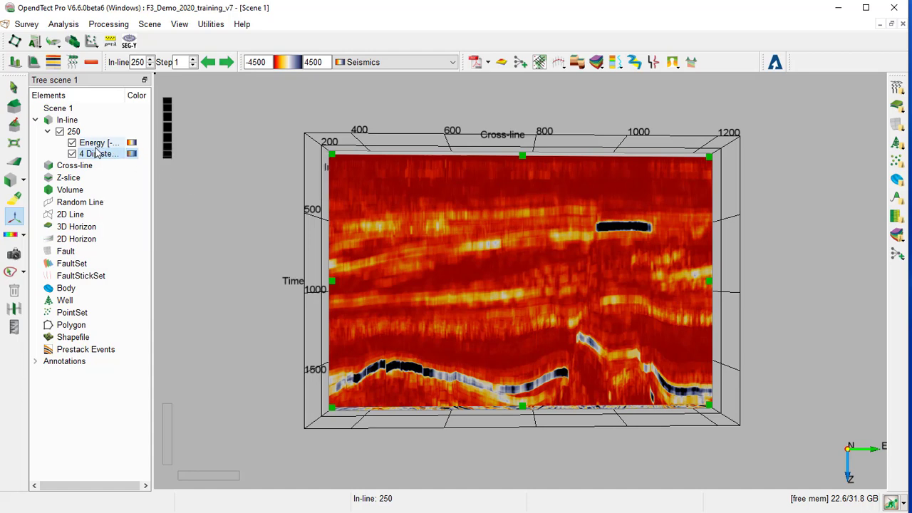
pyautogui.rightClick(97, 154)
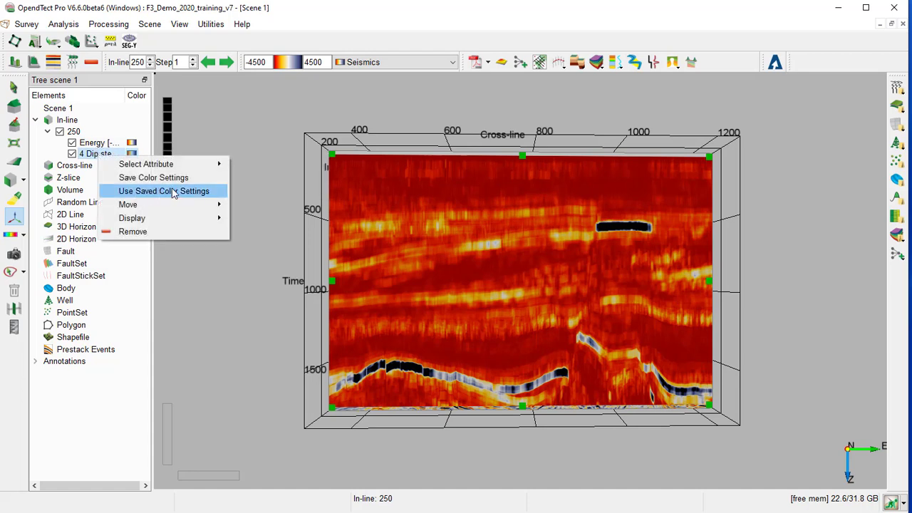
pyautogui.click(163, 191)
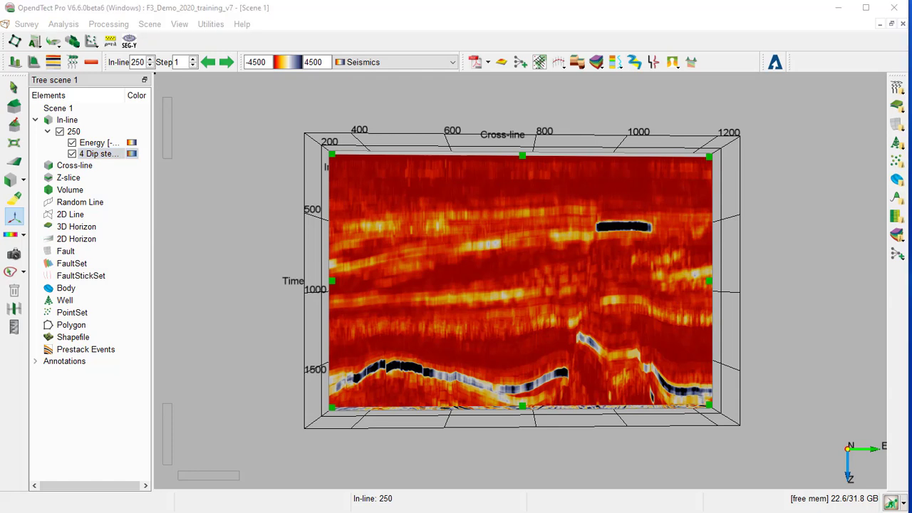
pyautogui.click(216, 62)
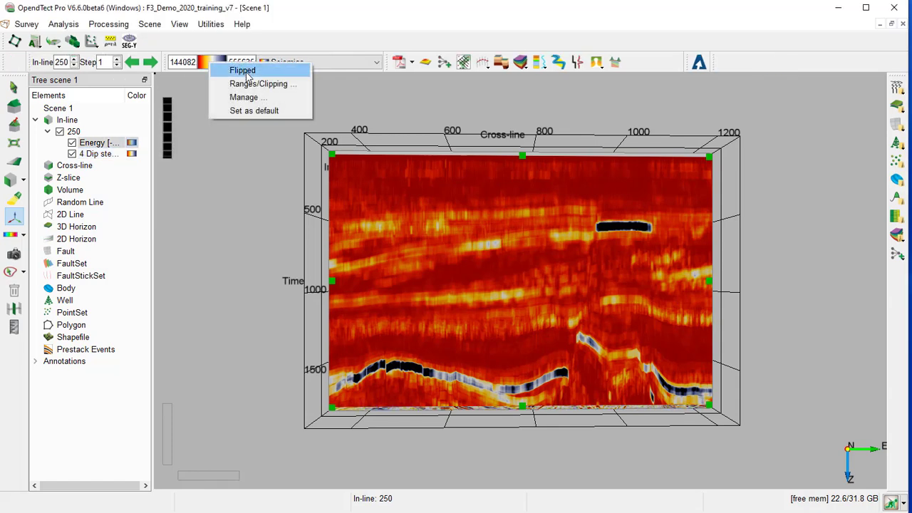
pyautogui.click(242, 70)
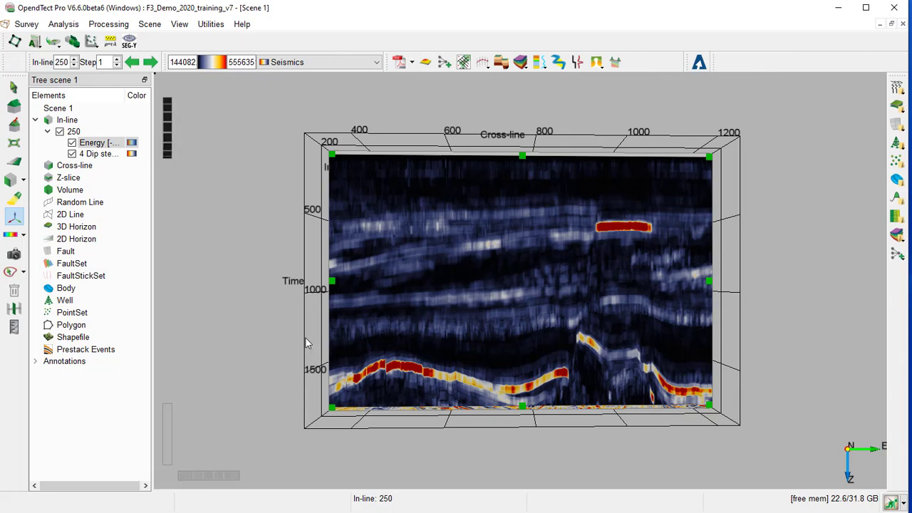
pyautogui.click(214, 62)
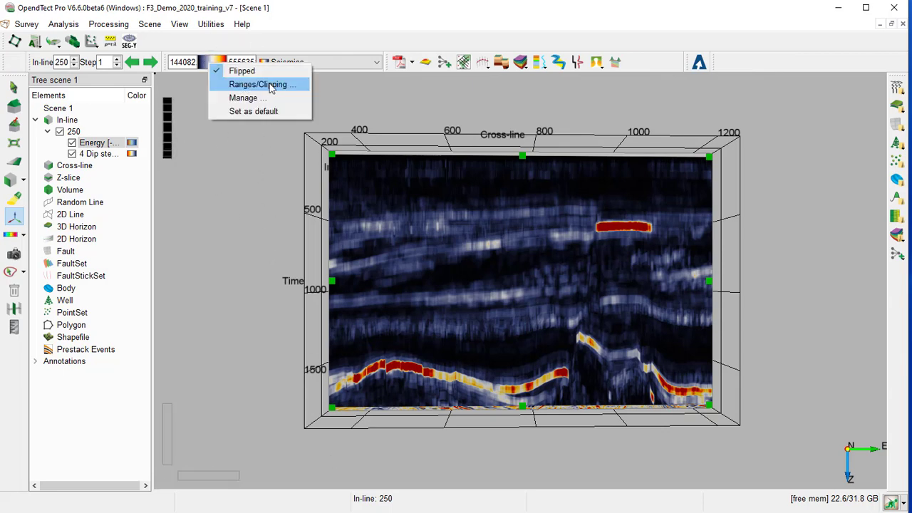
pyautogui.click(258, 84)
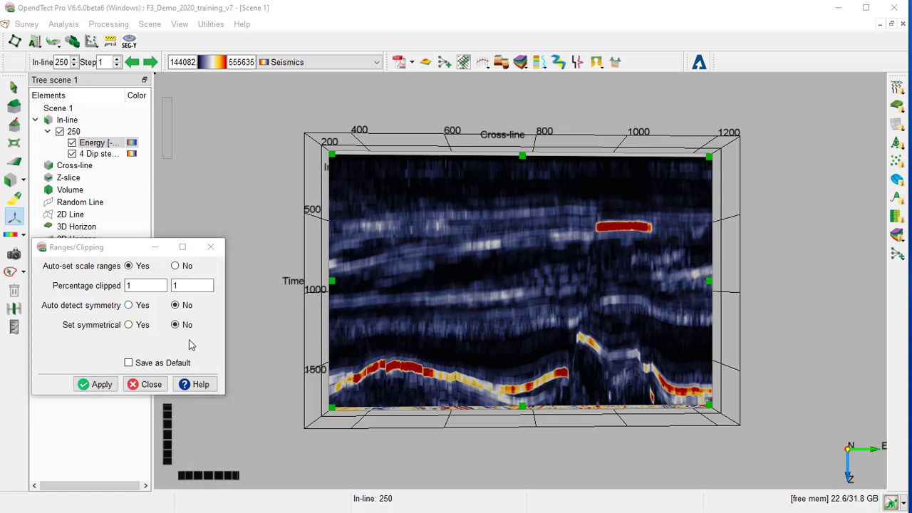
pyautogui.moveTo(105, 328)
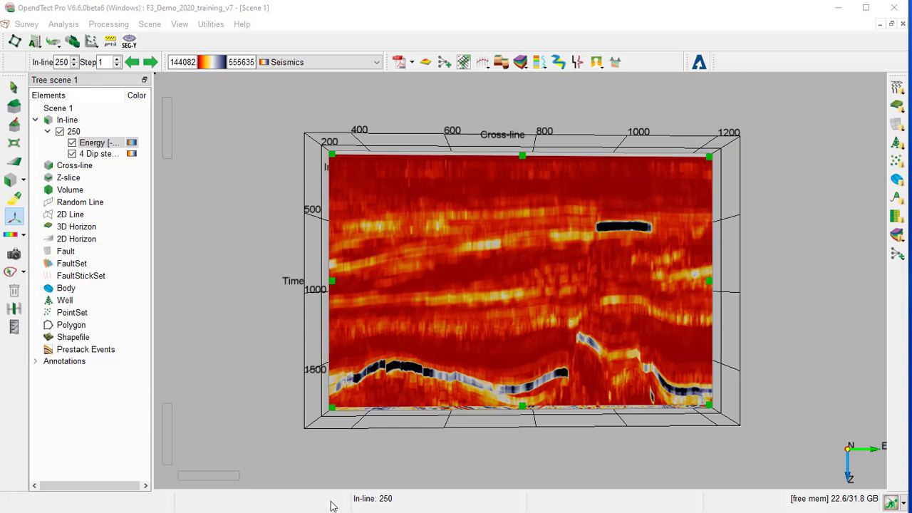
pyautogui.moveTo(613, 277)
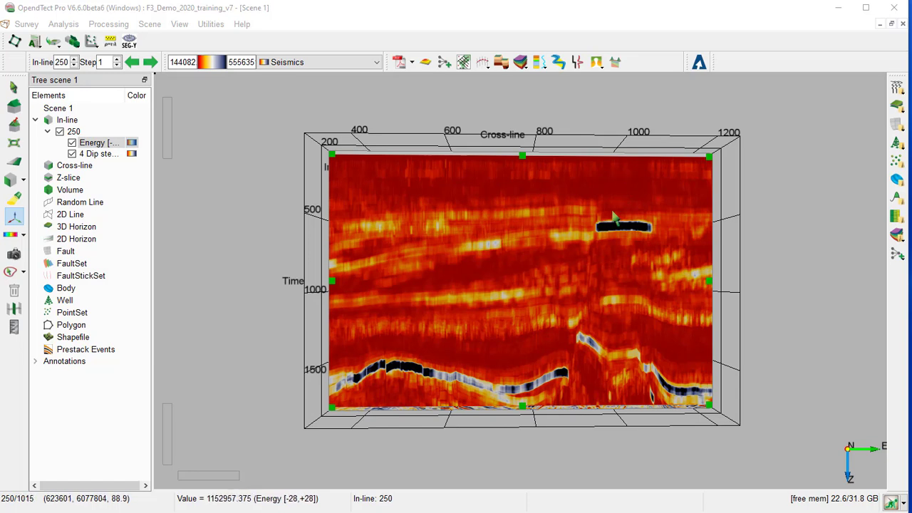
pyautogui.moveTo(459, 319)
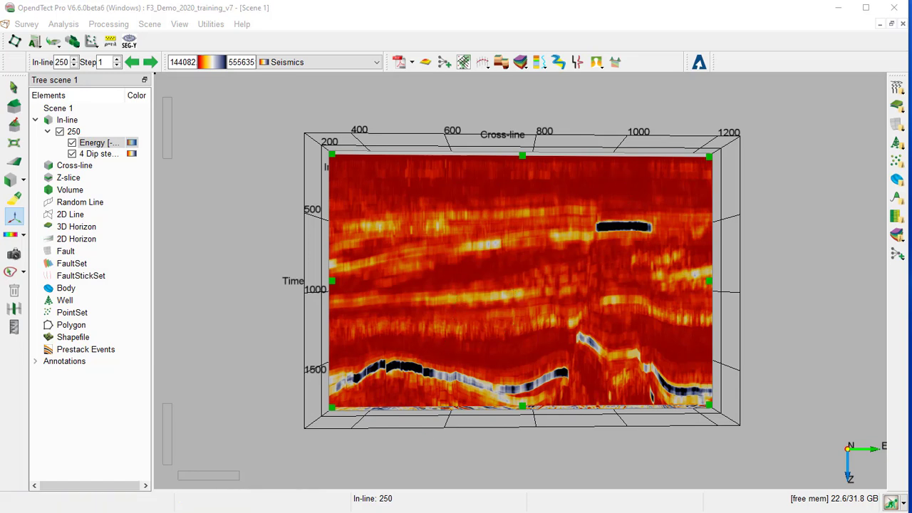
# Step: Bring up the 3D attribute set and begin evaluating the Energy attribute
pyautogui.click(14, 40)
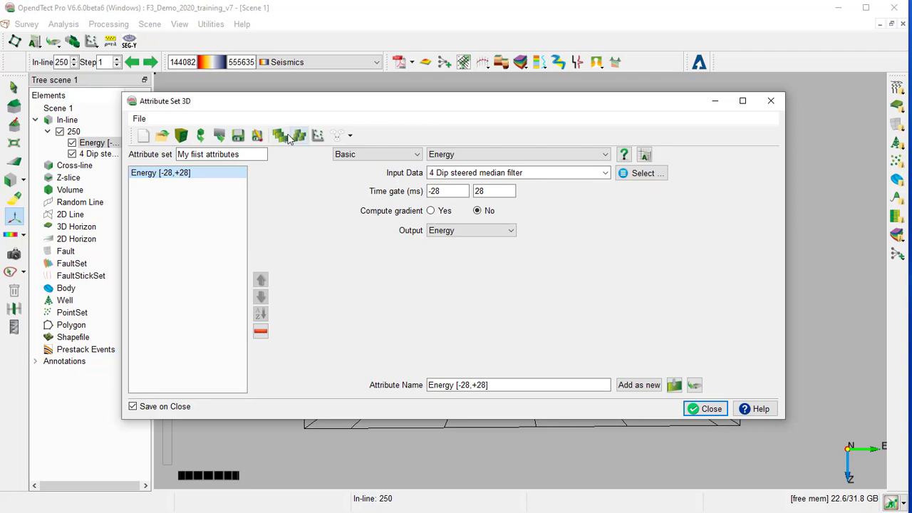
pyautogui.moveTo(288, 136)
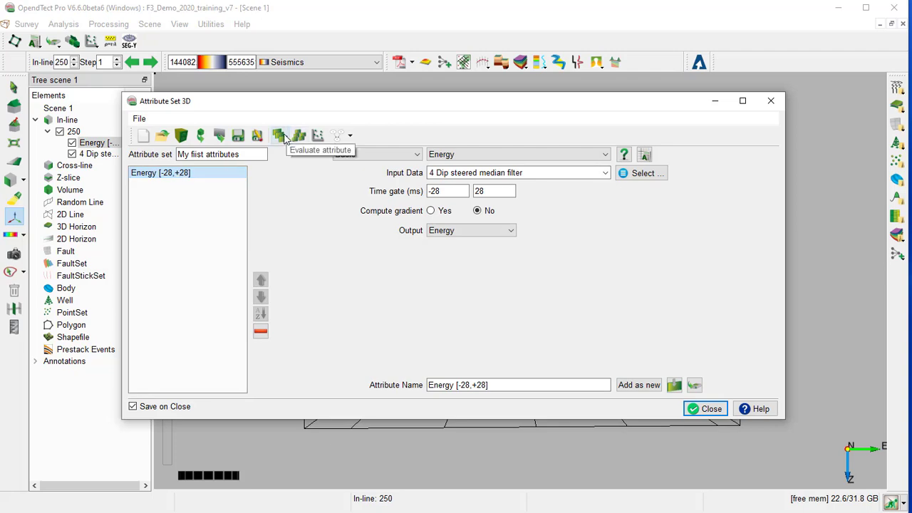
pyautogui.click(284, 135)
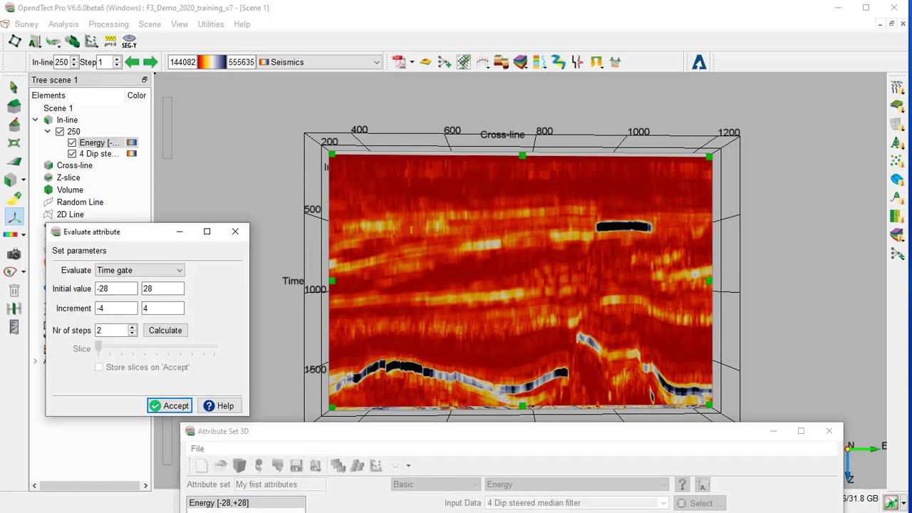
# Step: Evaluate the Time gate parameter from -4/4 ms, increment 4, 10 steps, and calculate
pyautogui.click(140, 270)
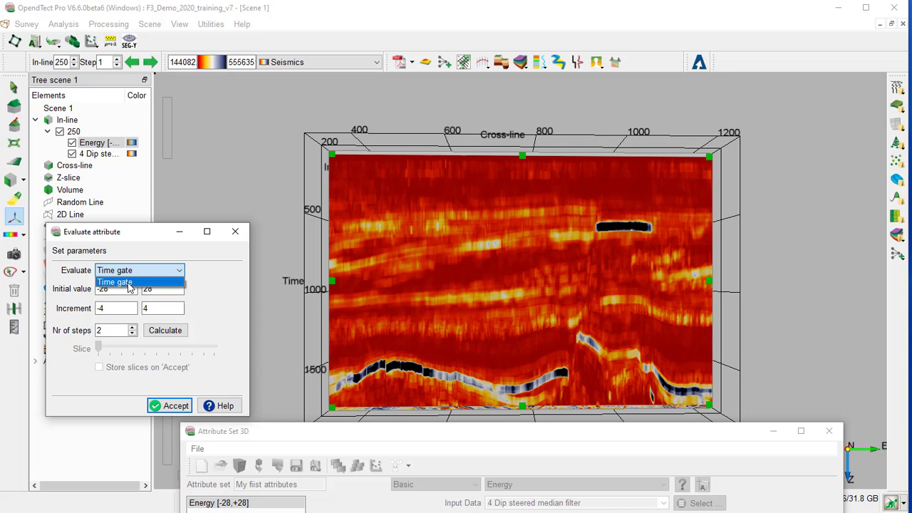
pyautogui.click(114, 283)
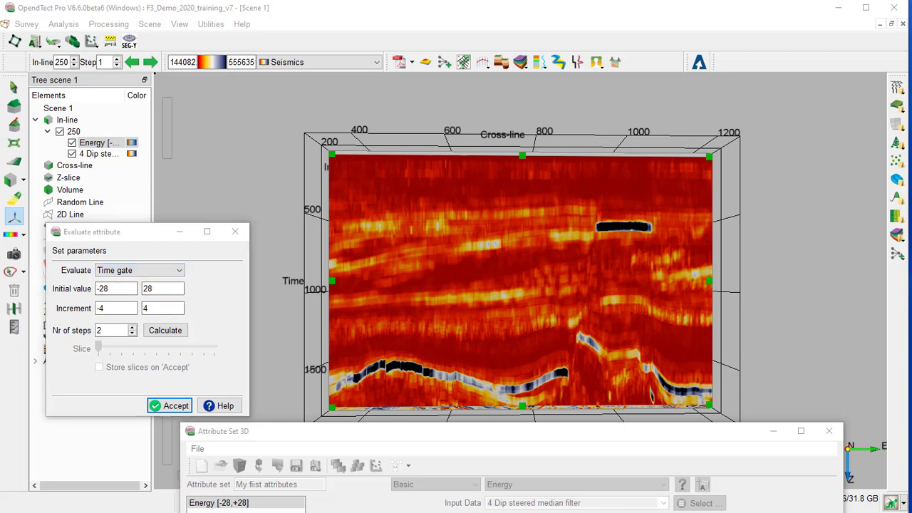
pyautogui.click(117, 288)
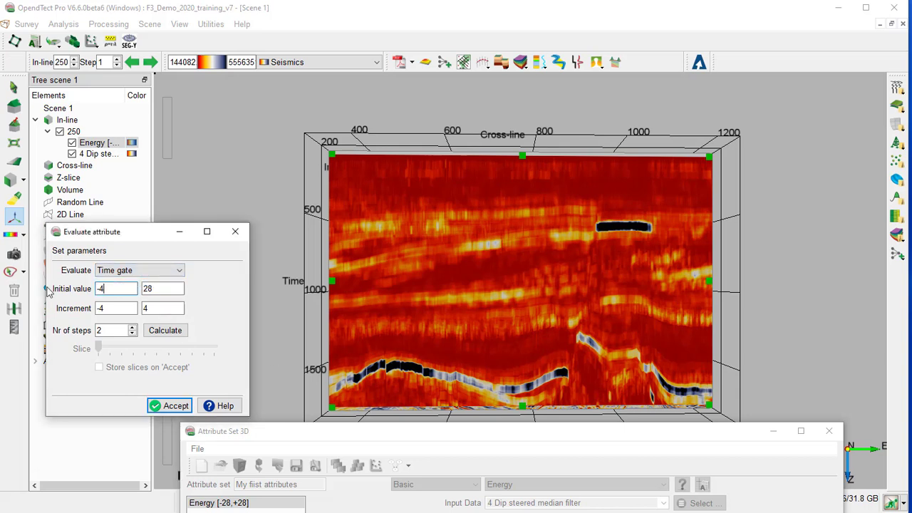
pyautogui.click(163, 288)
pyautogui.write('4')
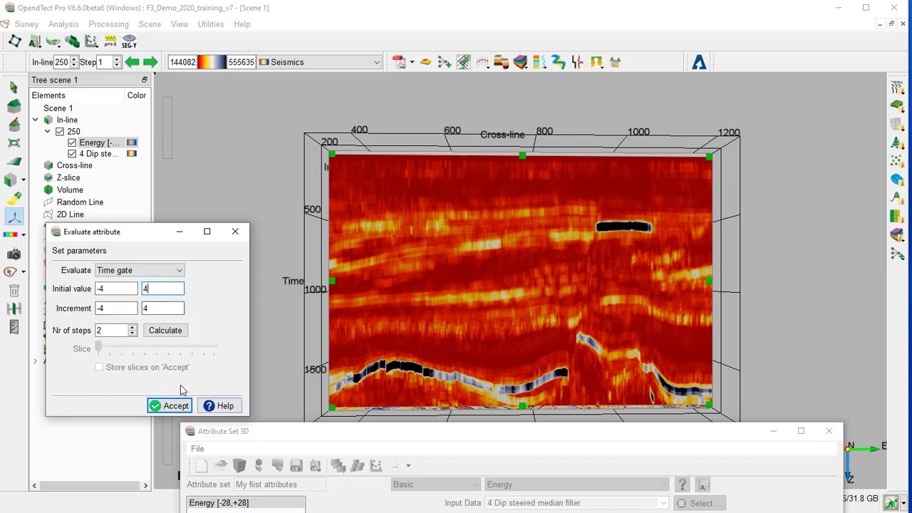
pyautogui.click(111, 331)
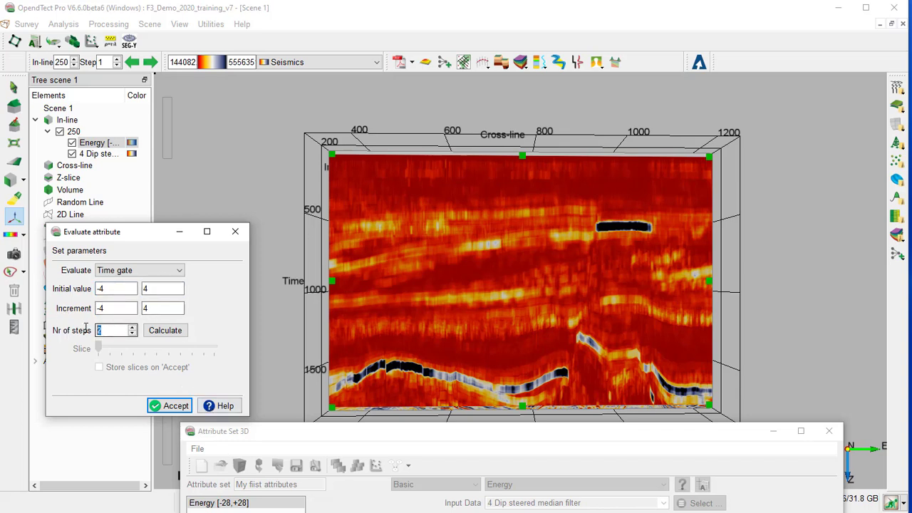
pyautogui.write('10')
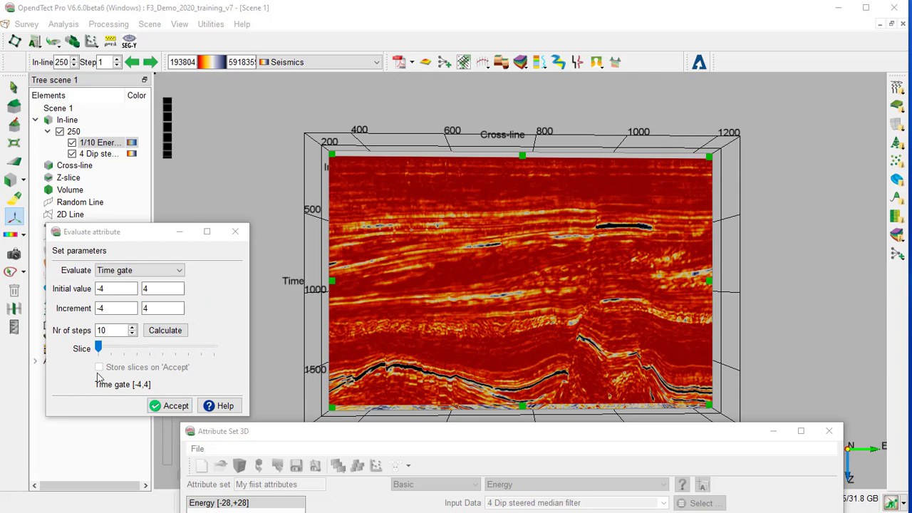
pyautogui.moveTo(117, 359)
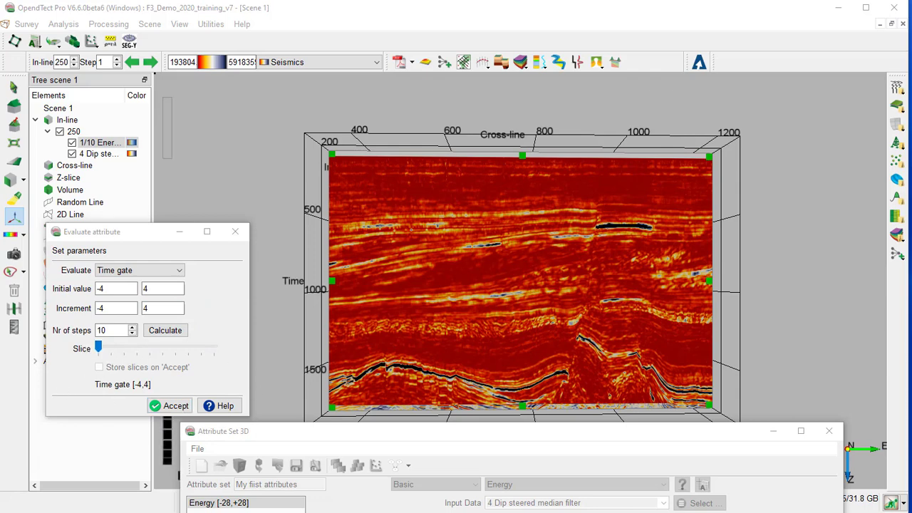
# Step: Slide through the time-gate slices from [-8,8] to [-36,36] on inline 250 and stop at [-20,20]
pyautogui.moveTo(98, 347); pyautogui.dragTo(111, 348)
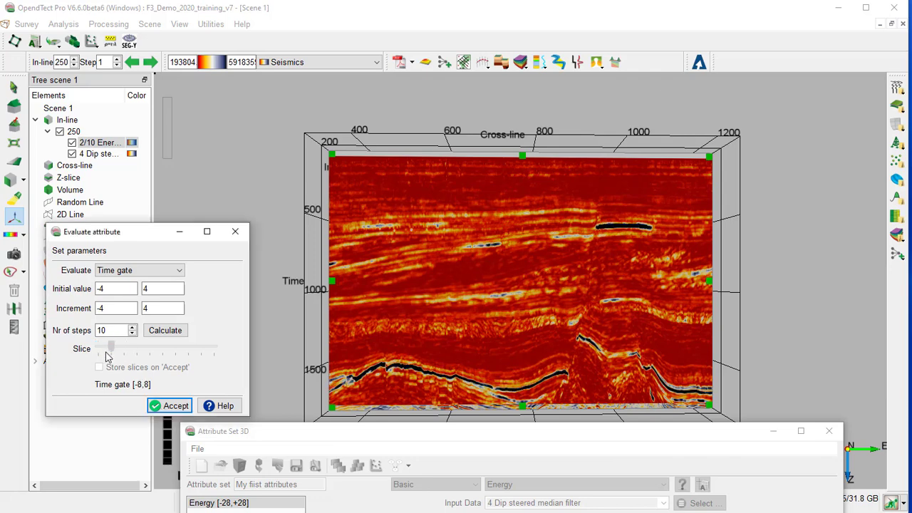
pyautogui.moveTo(109, 348); pyautogui.dragTo(159, 348)
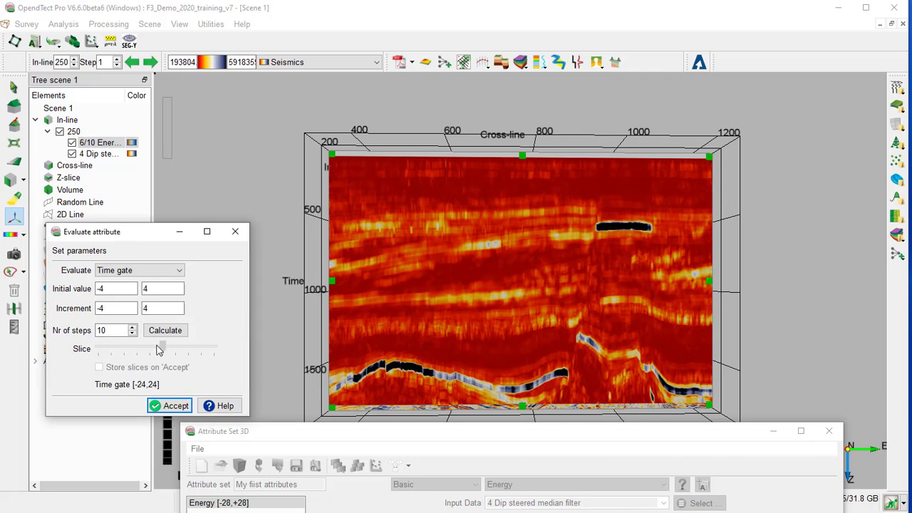
pyautogui.moveTo(163, 349)
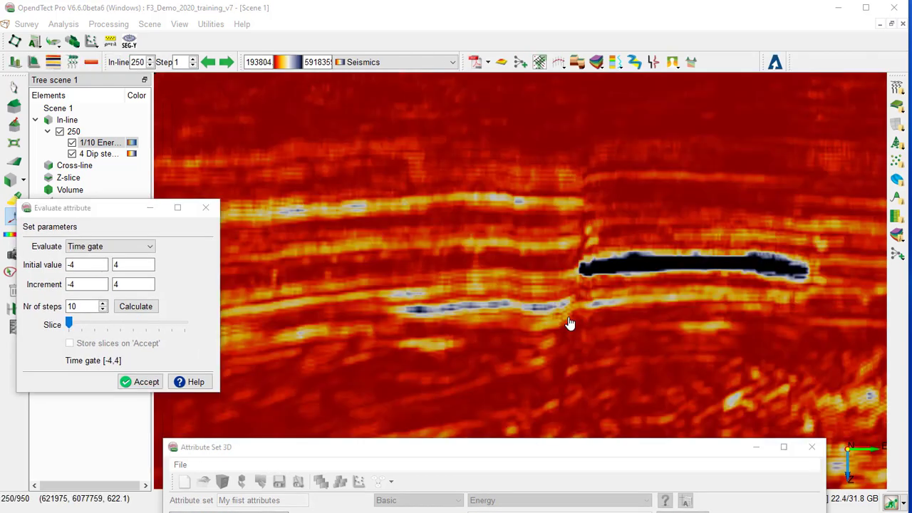
pyautogui.moveTo(396, 362)
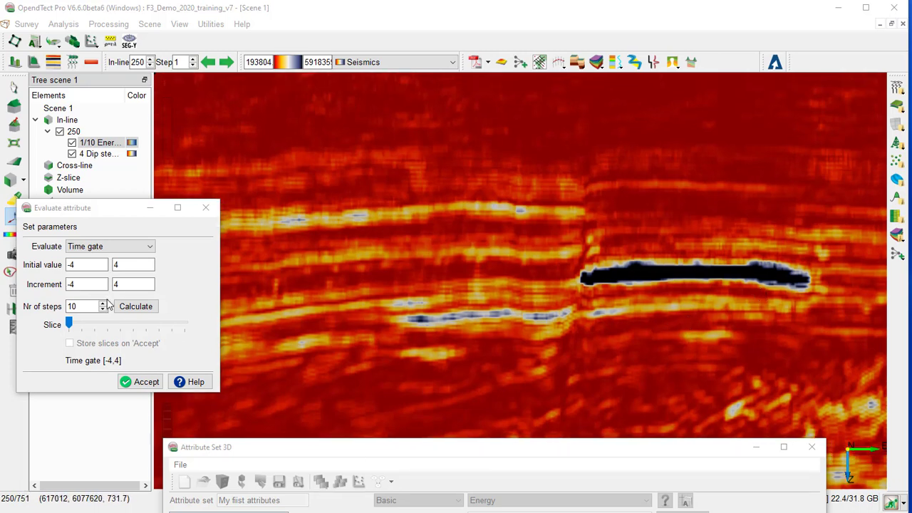
pyautogui.moveTo(68, 325); pyautogui.dragTo(80, 325)
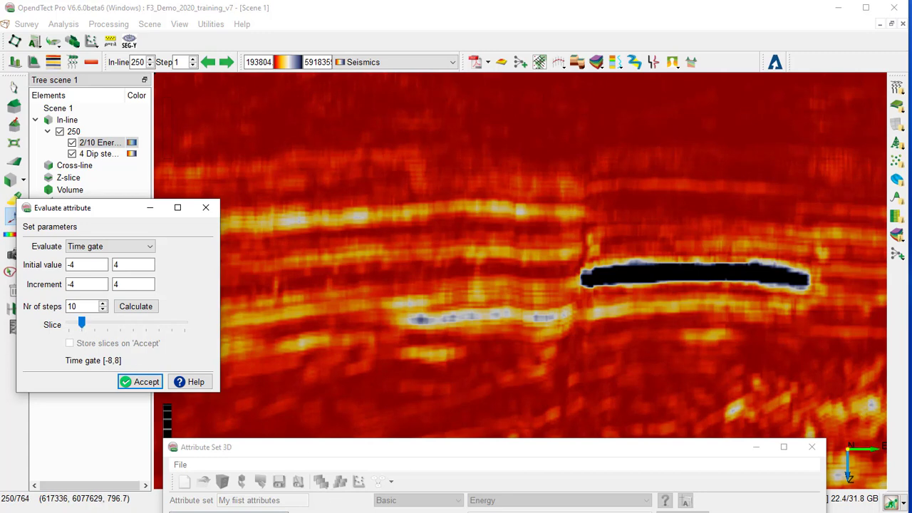
pyautogui.moveTo(81, 322); pyautogui.dragTo(120, 322)
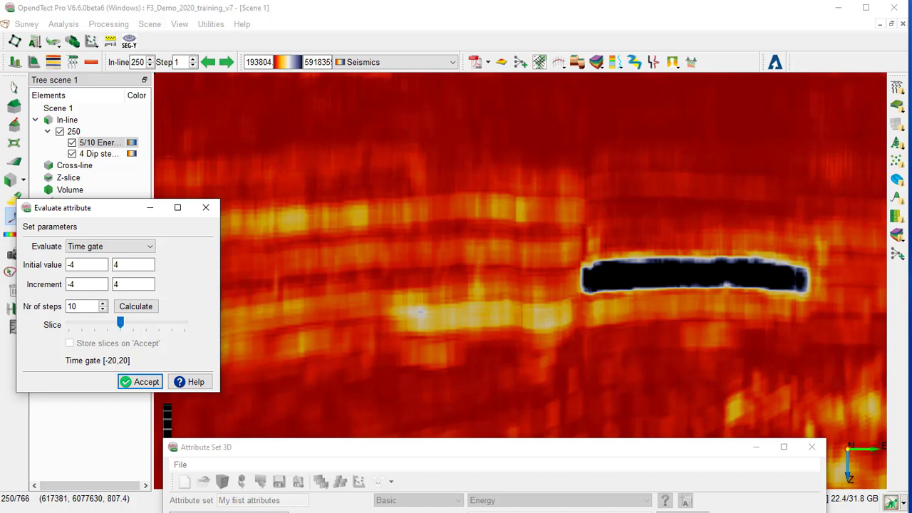
pyautogui.moveTo(120, 322); pyautogui.dragTo(160, 322)
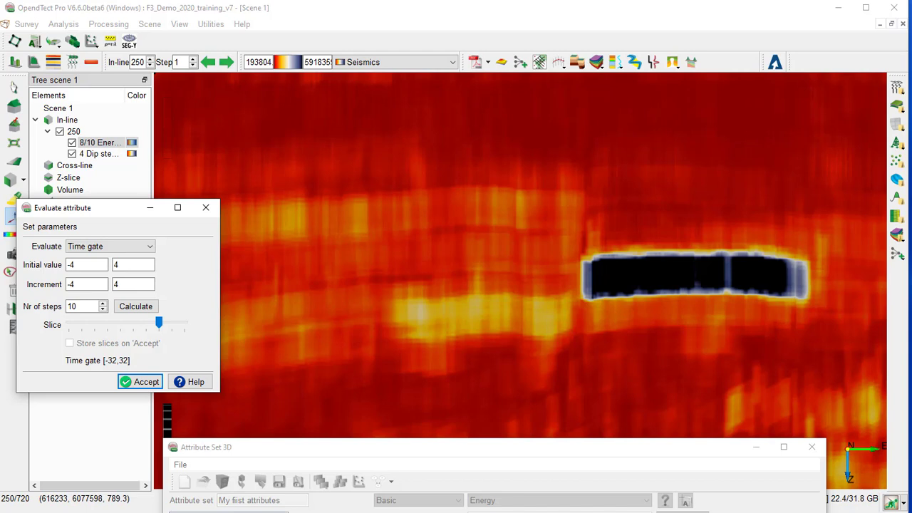
pyautogui.moveTo(158, 322); pyautogui.dragTo(171, 322)
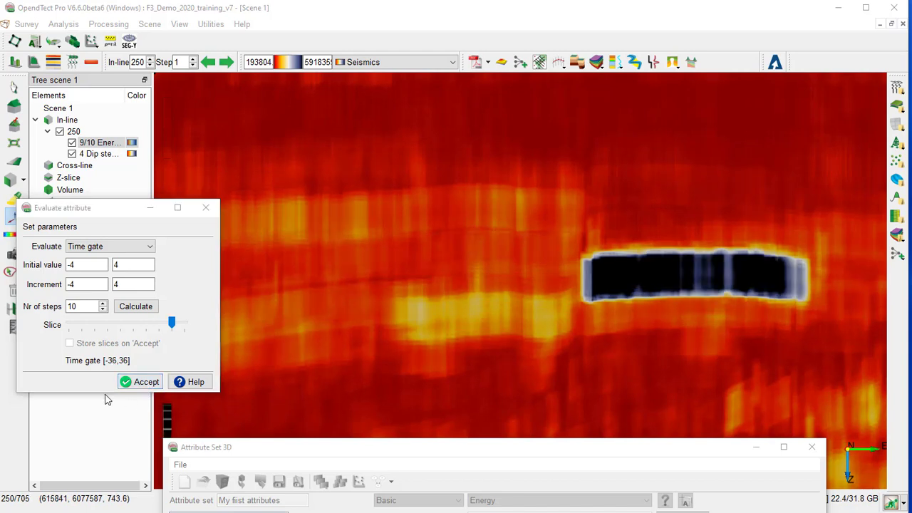
pyautogui.moveTo(122, 368)
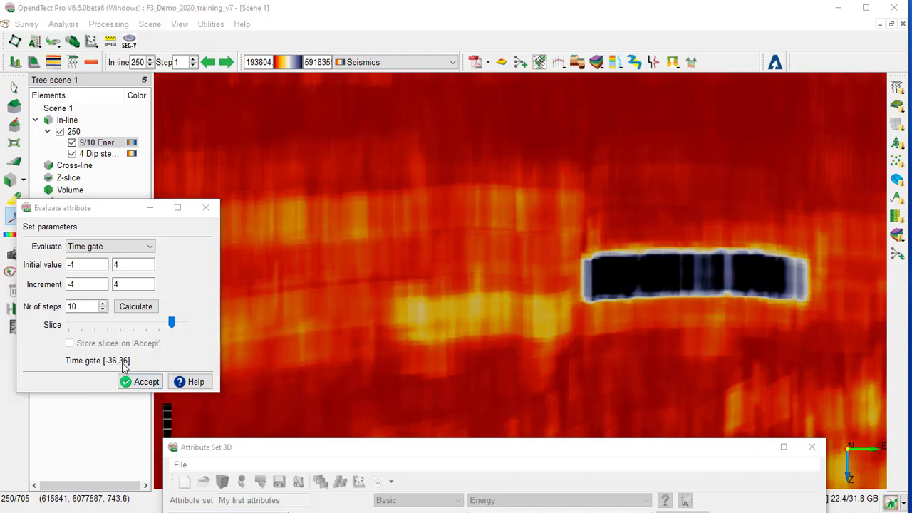
pyautogui.moveTo(132, 364)
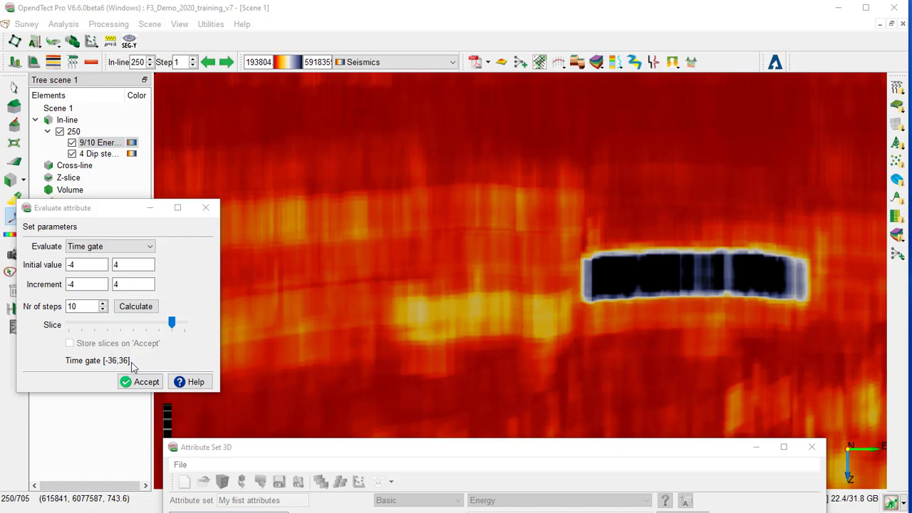
pyautogui.moveTo(165, 353)
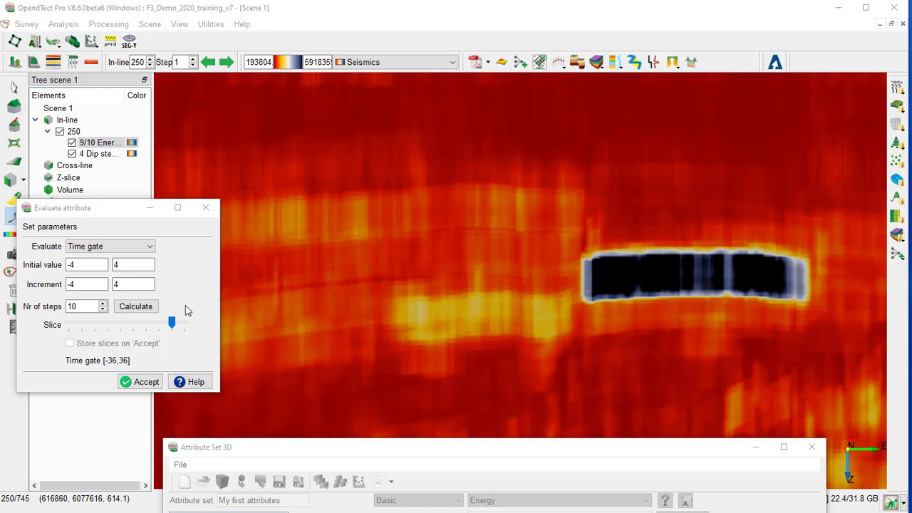
pyautogui.moveTo(237, 353)
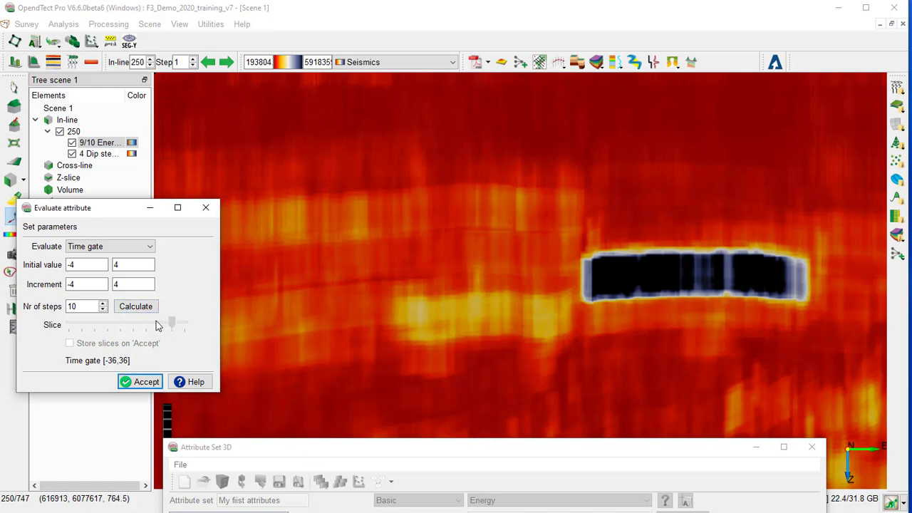
pyautogui.moveTo(174, 323); pyautogui.dragTo(125, 323)
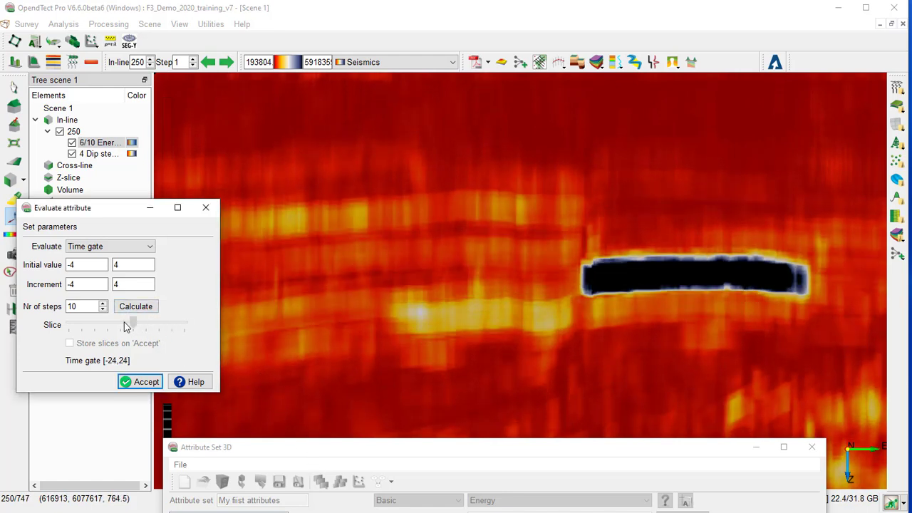
pyautogui.moveTo(126, 322); pyautogui.dragTo(120, 322)
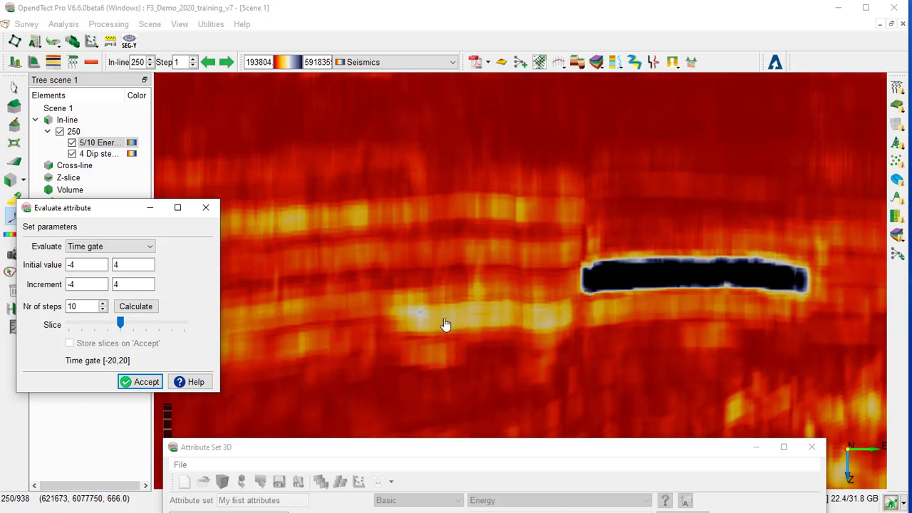
pyautogui.moveTo(311, 362)
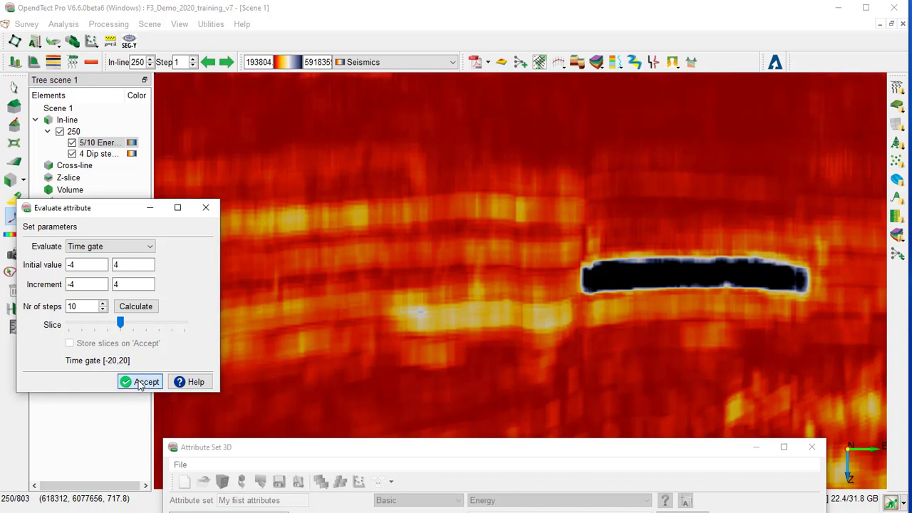
# Step: Accept the [-20,20] gate, rename the attribute Energy [-20,20]ms, and close the attribute set
pyautogui.click(145, 382)
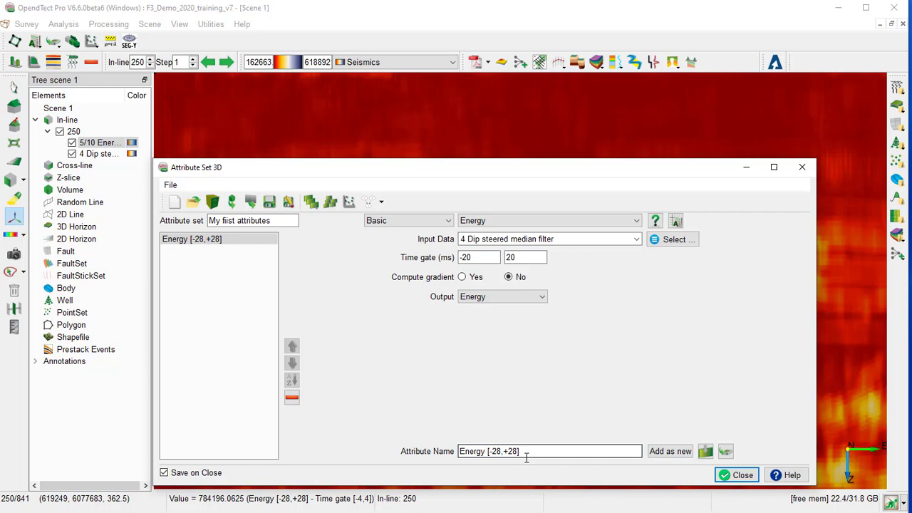
pyautogui.press('BackSpace')
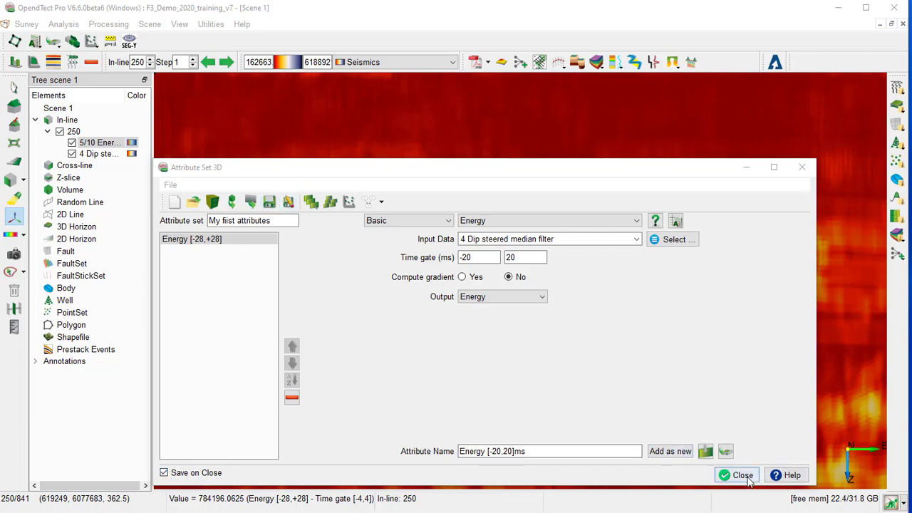
pyautogui.click(736, 475)
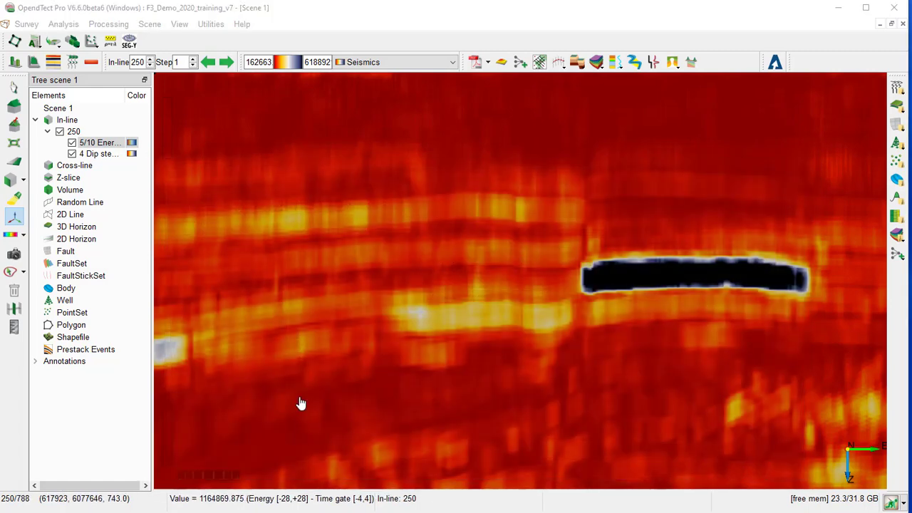
pyautogui.moveTo(382, 328)
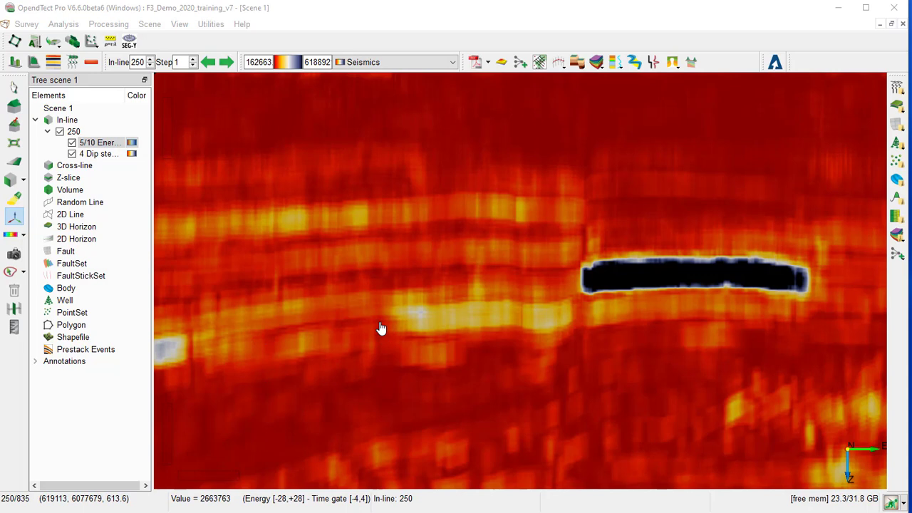
pyautogui.moveTo(365, 362)
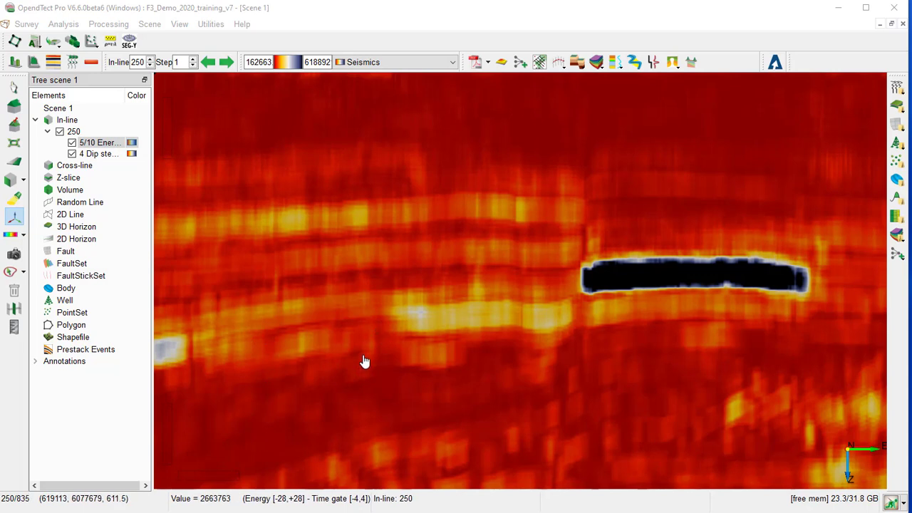
pyautogui.moveTo(370, 343)
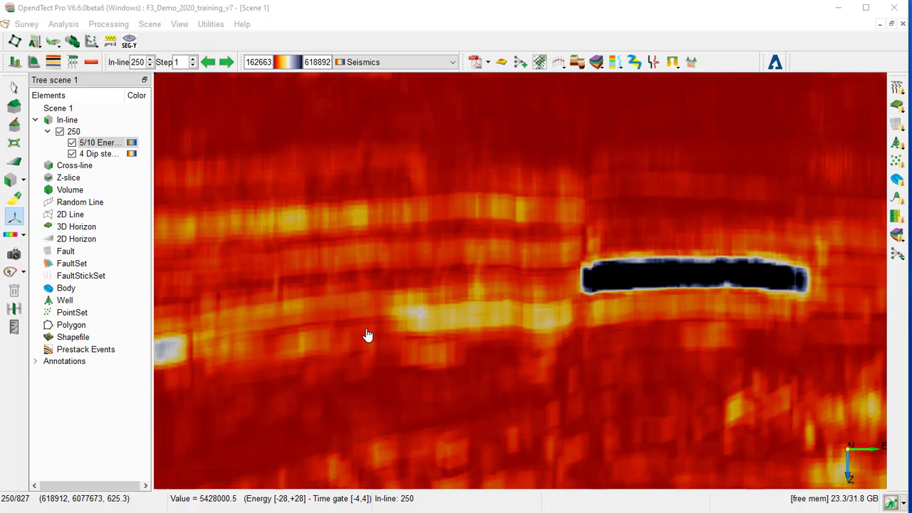
pyautogui.moveTo(331, 388)
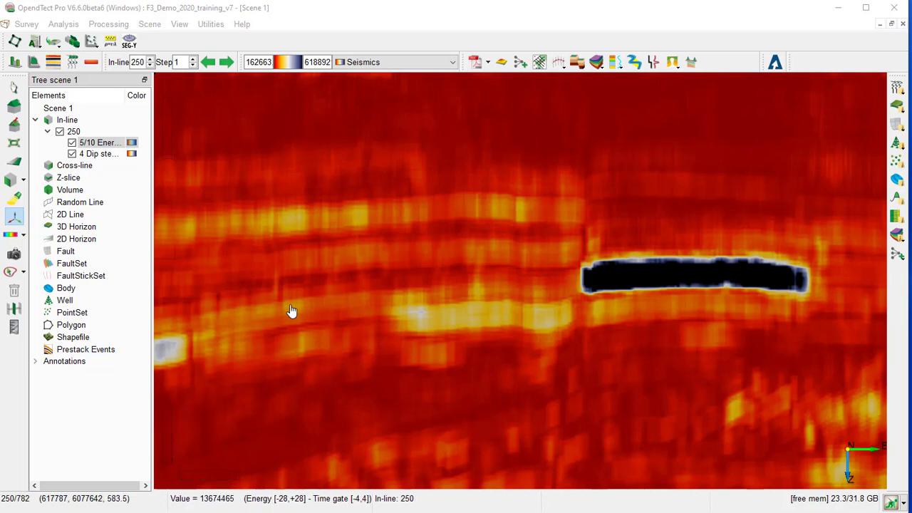
pyautogui.moveTo(399, 285)
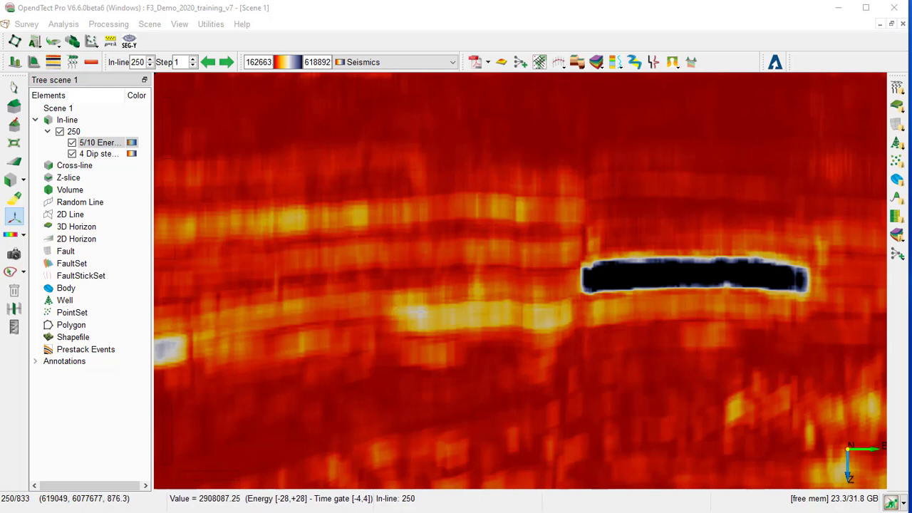
# Step: Start a single-attribute volume outputting Energy [-20,20]ms to a cube of the same name
pyautogui.click(108, 22)
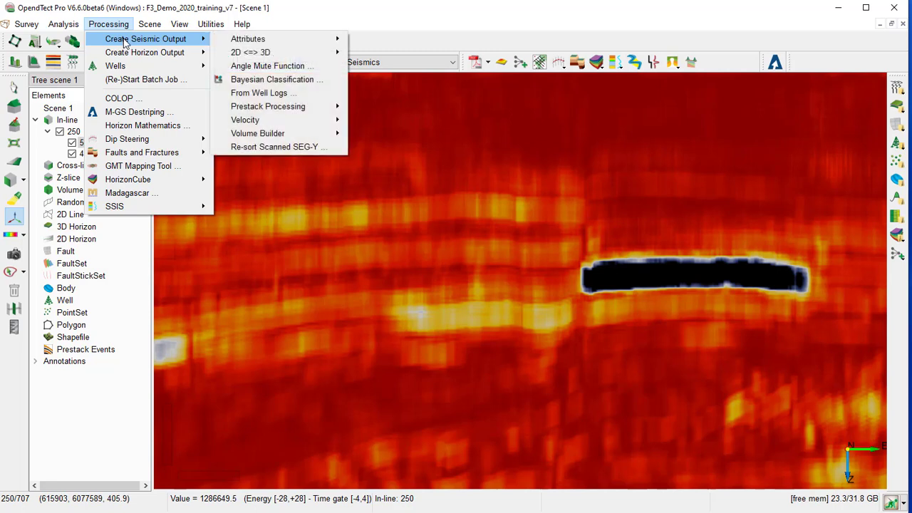
pyautogui.moveTo(248, 38)
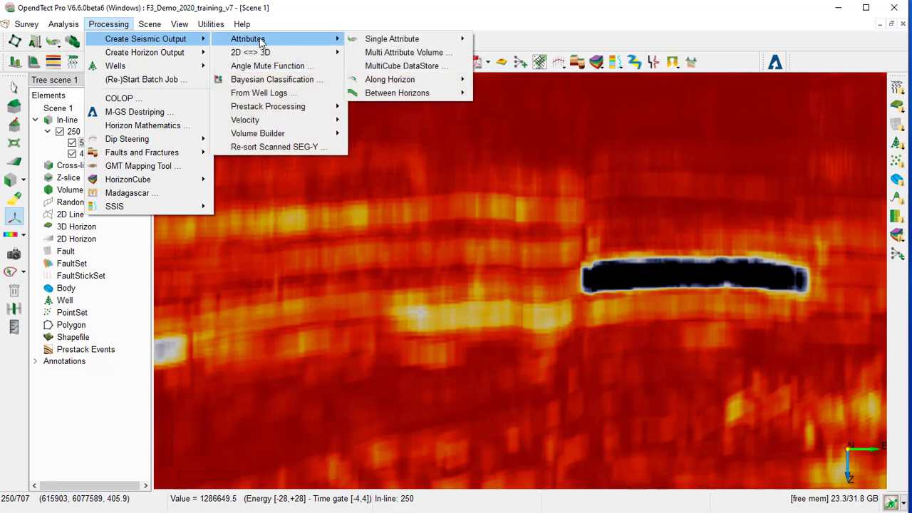
pyautogui.moveTo(392, 39)
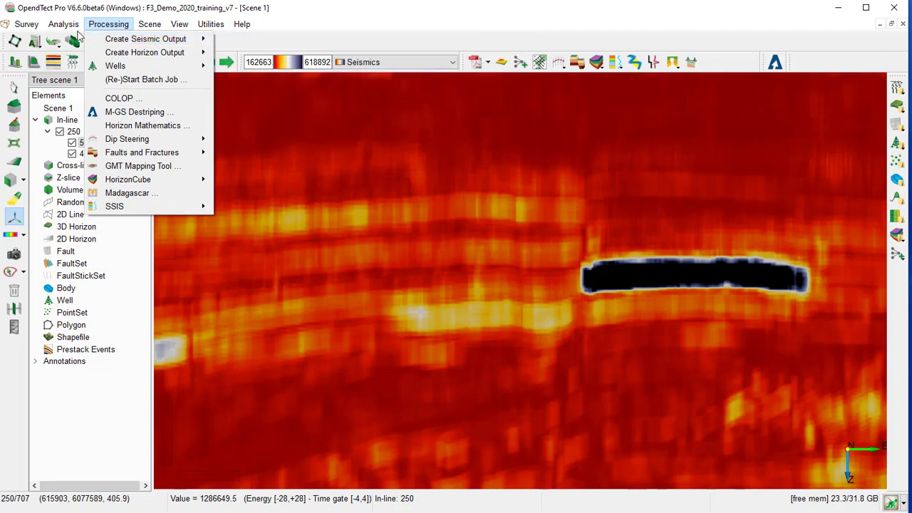
pyautogui.click(63, 22)
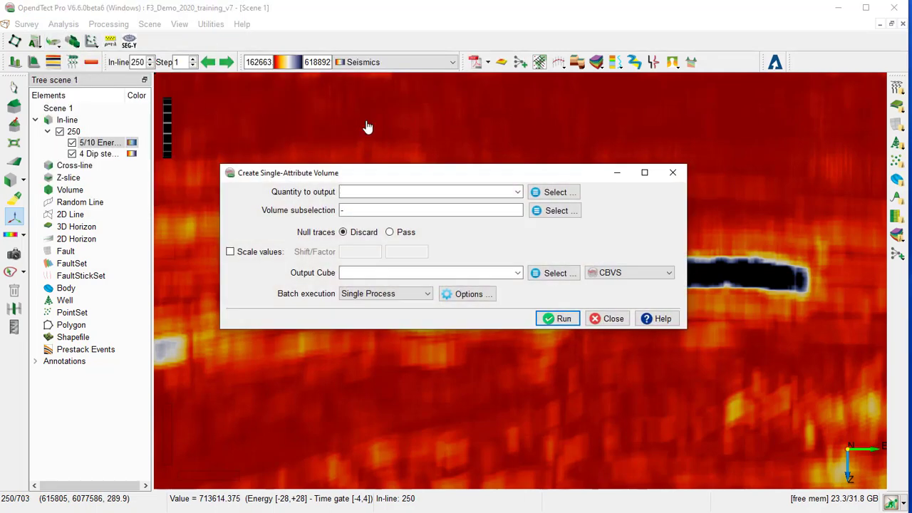
pyautogui.click(553, 191)
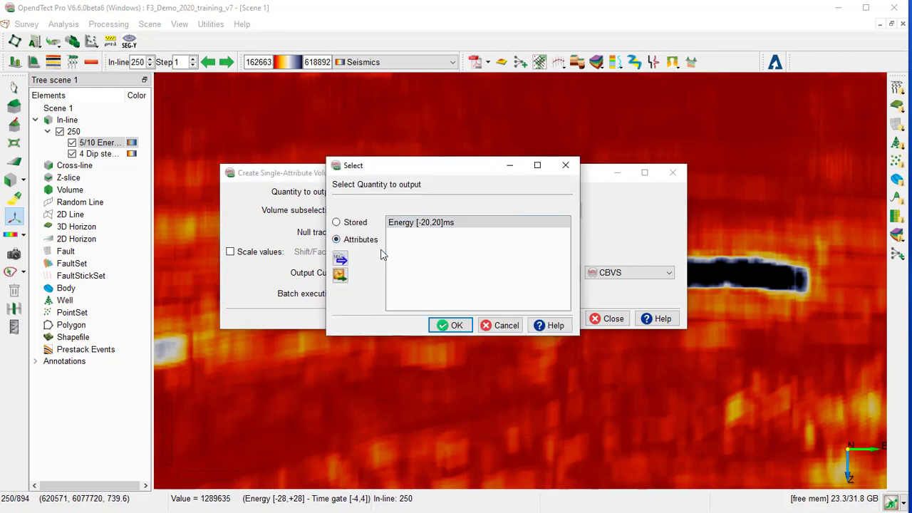
pyautogui.click(456, 325)
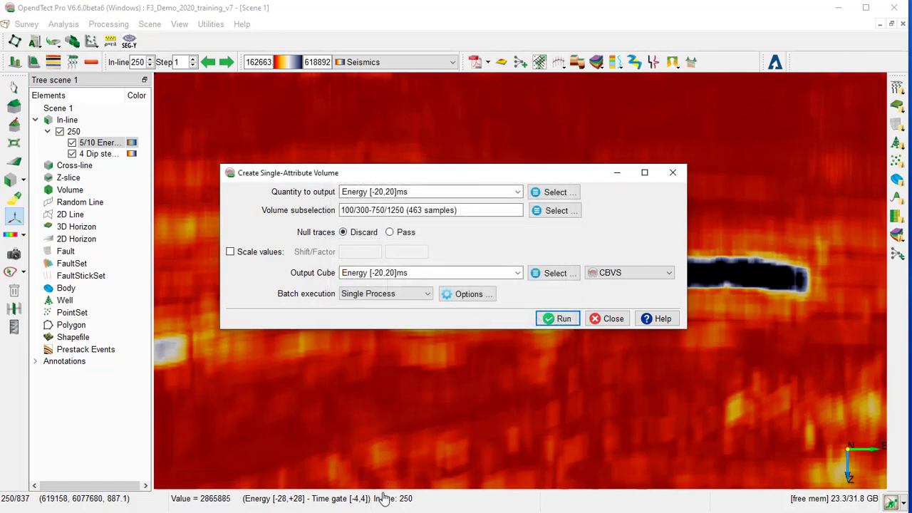
# Step: Set the volume subselection to inlines 100–300, crosslines 900–1150, times 432–600 ms
pyautogui.click(555, 211)
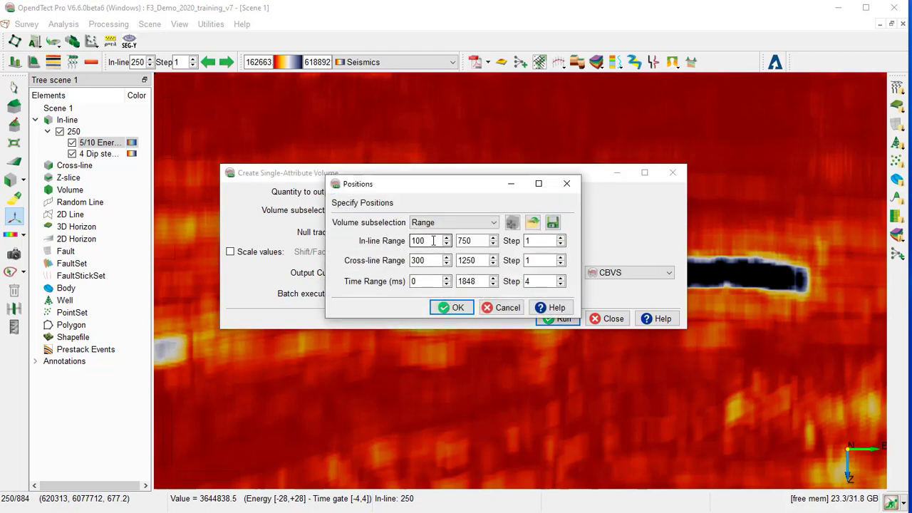
pyautogui.write('300')
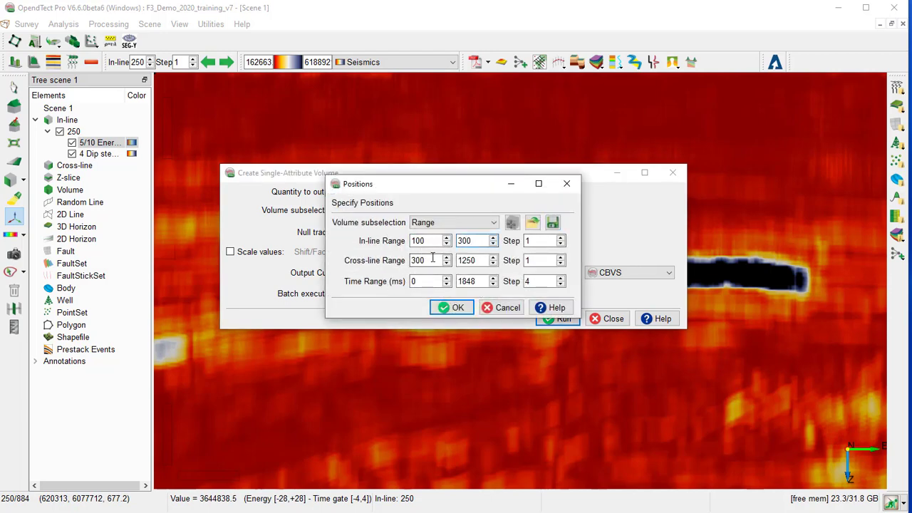
pyautogui.click(428, 259)
pyautogui.write('900')
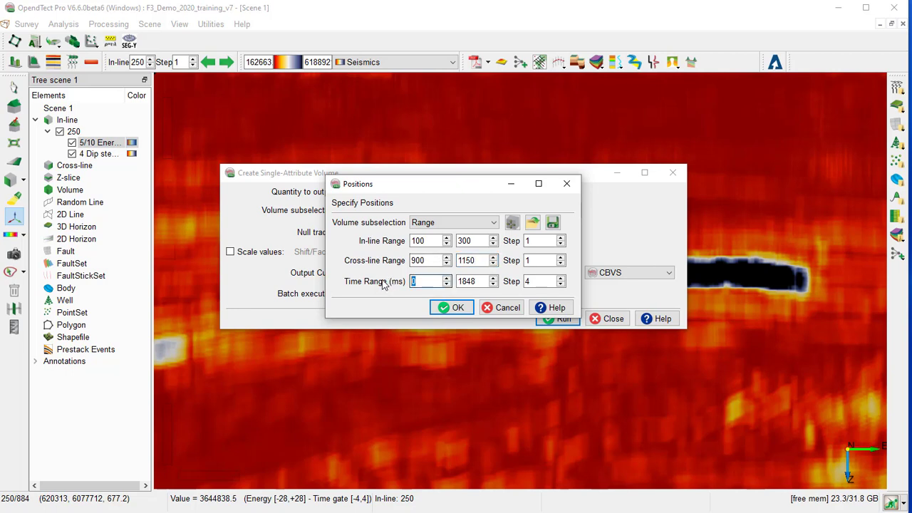
pyautogui.write('432')
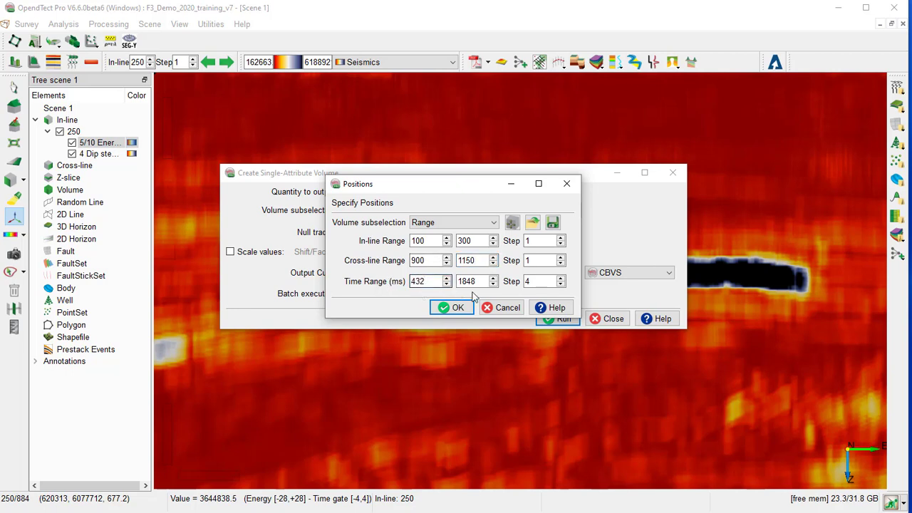
pyautogui.click(473, 281)
pyautogui.write('600')
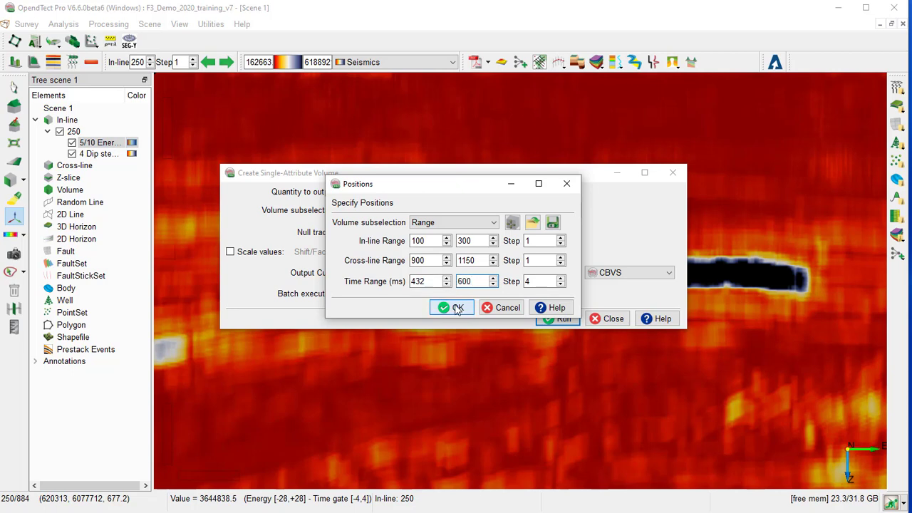
pyautogui.click(450, 308)
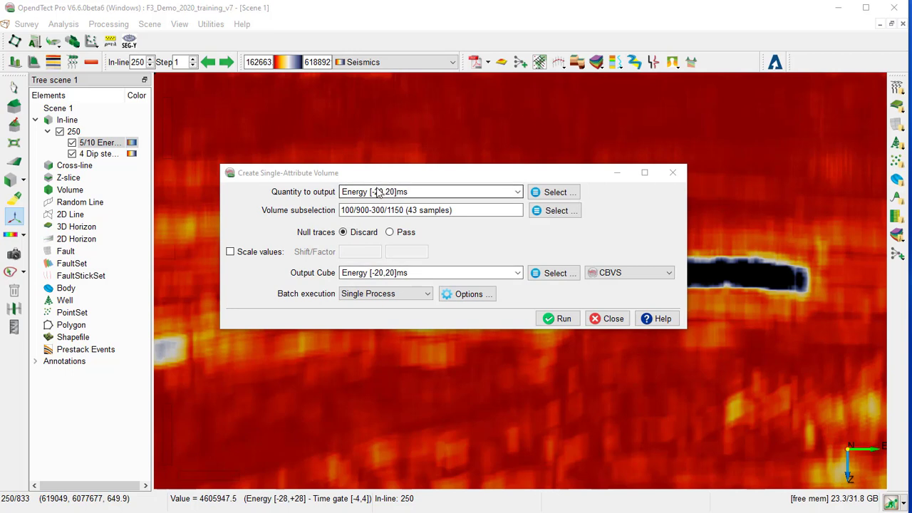
# Step: Keep Single Process batch execution and close the Create Single-Attribute Volume dialog
pyautogui.click(431, 191)
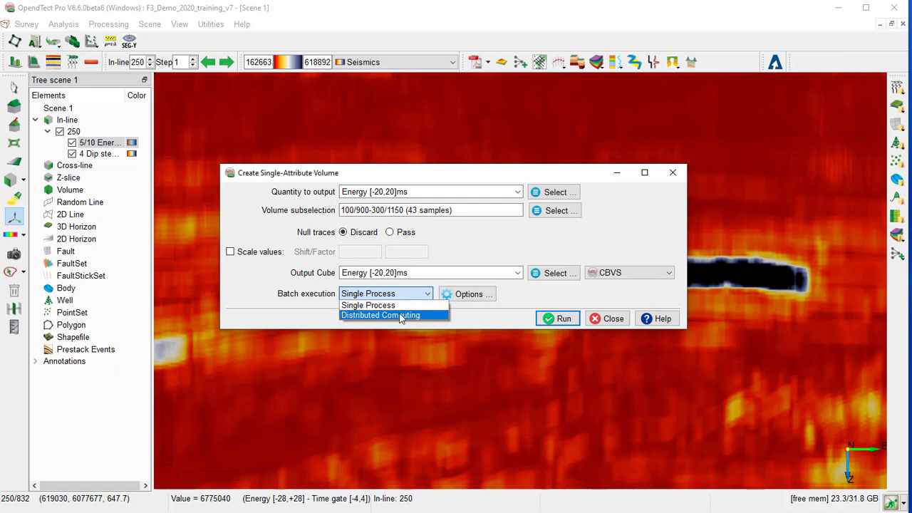
pyautogui.moveTo(399, 316)
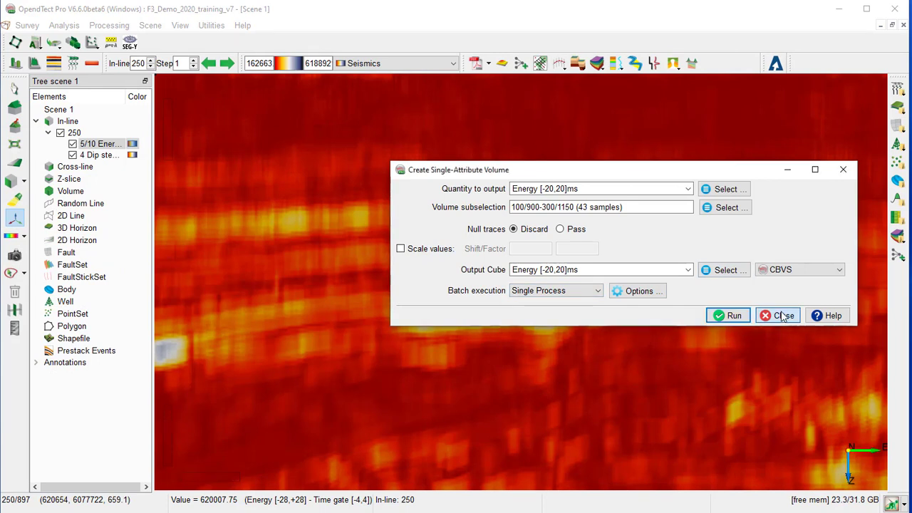
pyautogui.click(776, 315)
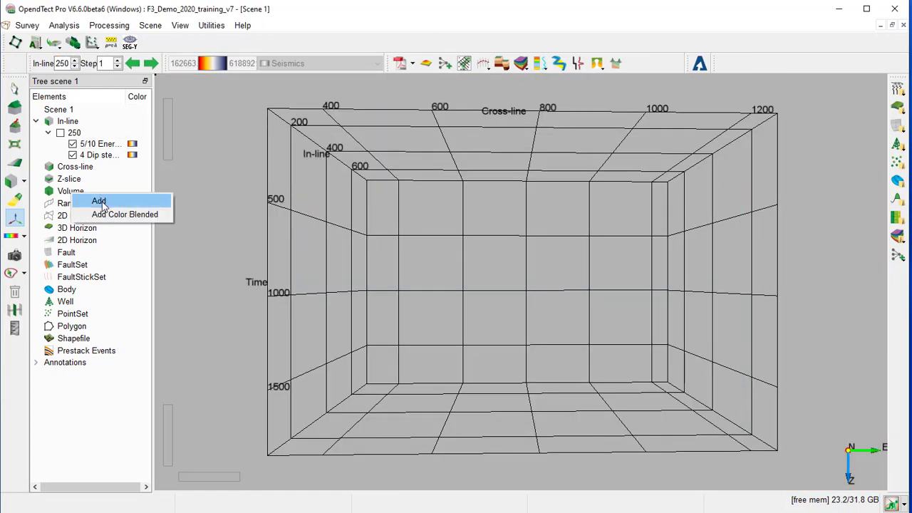
# Step: Add a new volume element to the scene and open its context options
pyautogui.click(99, 201)
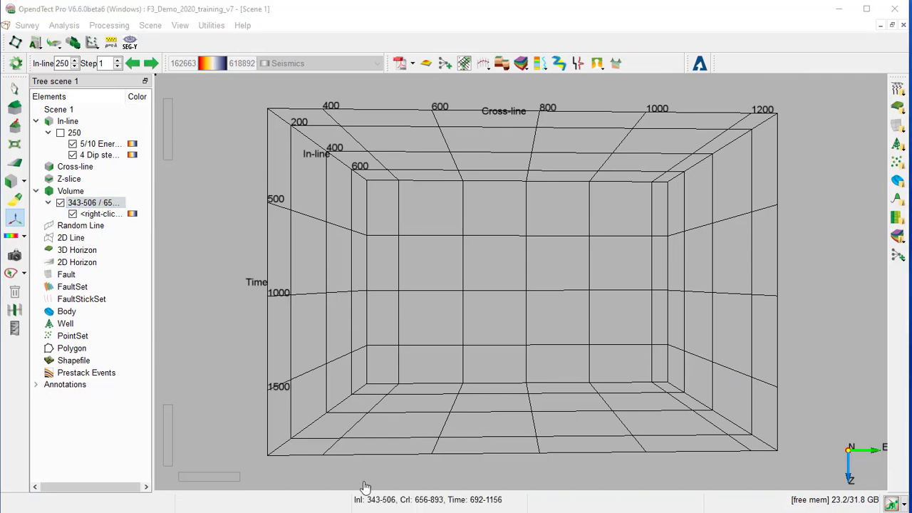
pyautogui.rightClick(100, 214)
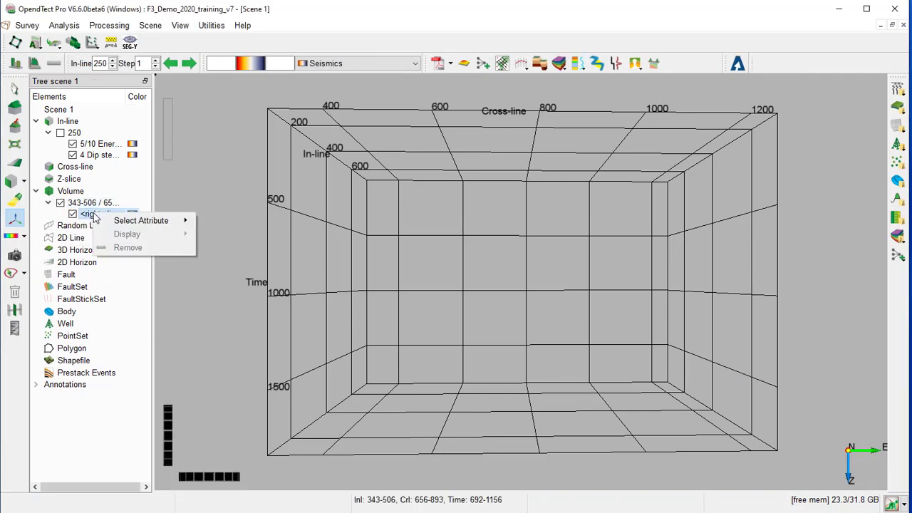
pyautogui.moveTo(139, 220)
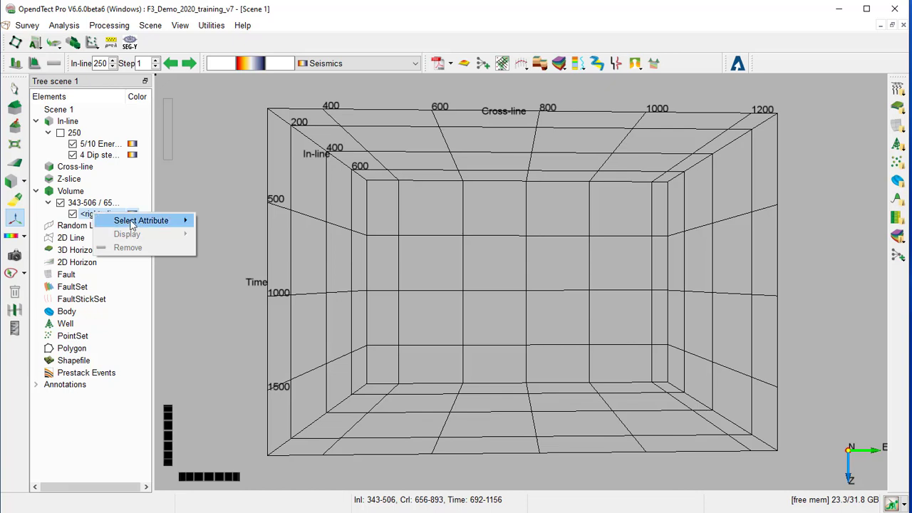
pyautogui.moveTo(140, 220)
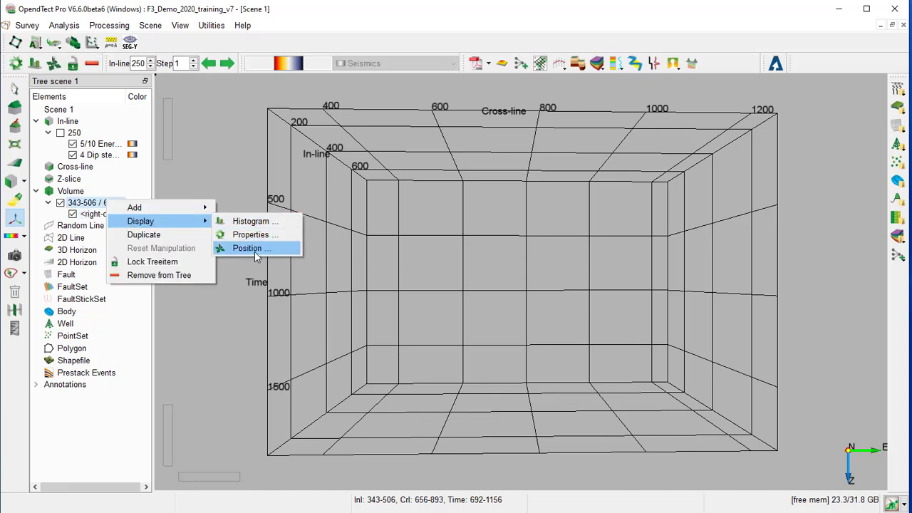
# Step: Set the volume area to inlines 100–290, crosslines 920–1150, times 448–600 ms
pyautogui.click(248, 248)
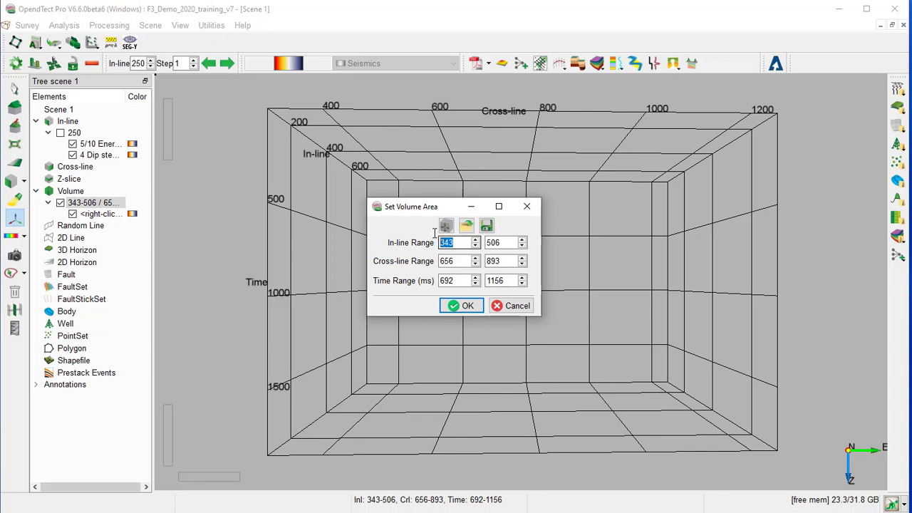
pyautogui.write('100')
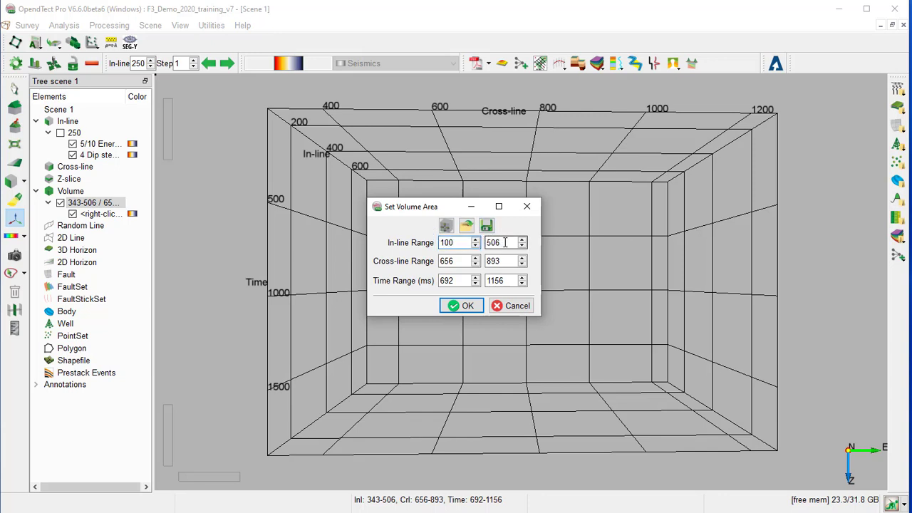
pyautogui.write('290')
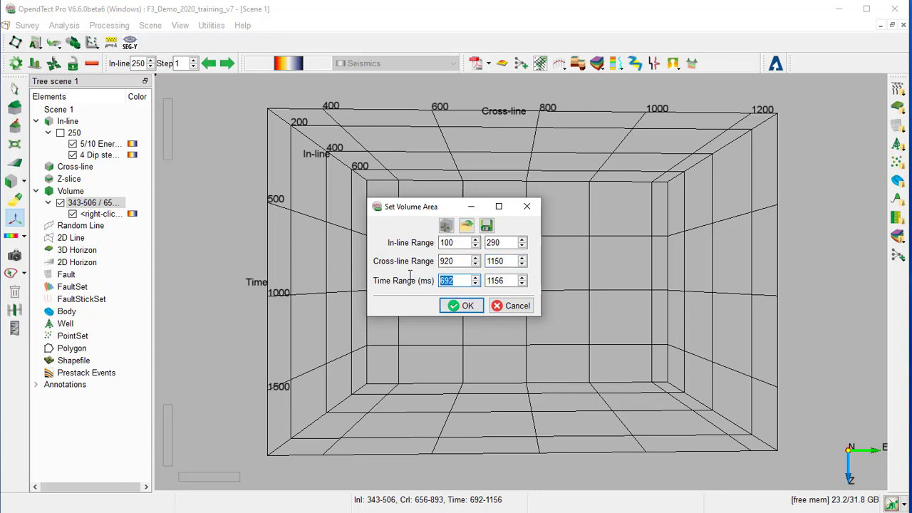
pyautogui.write('448')
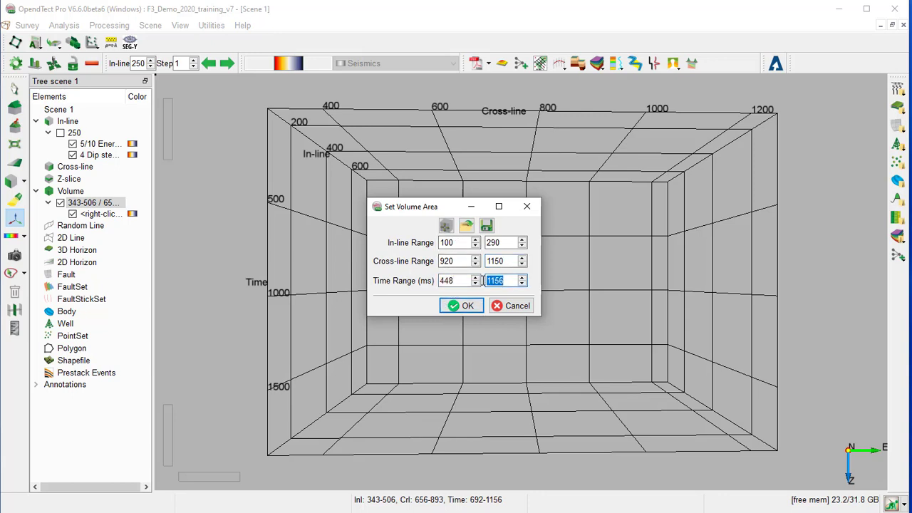
pyautogui.write('600')
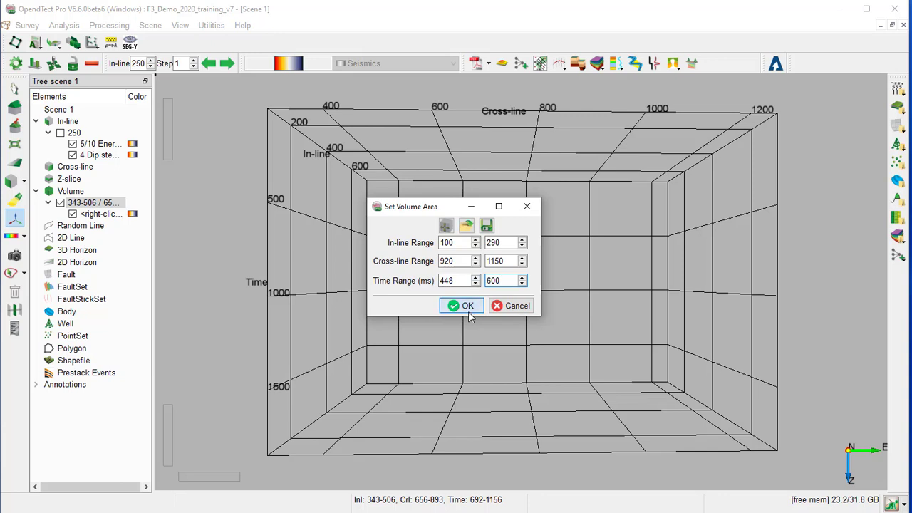
pyautogui.click(468, 305)
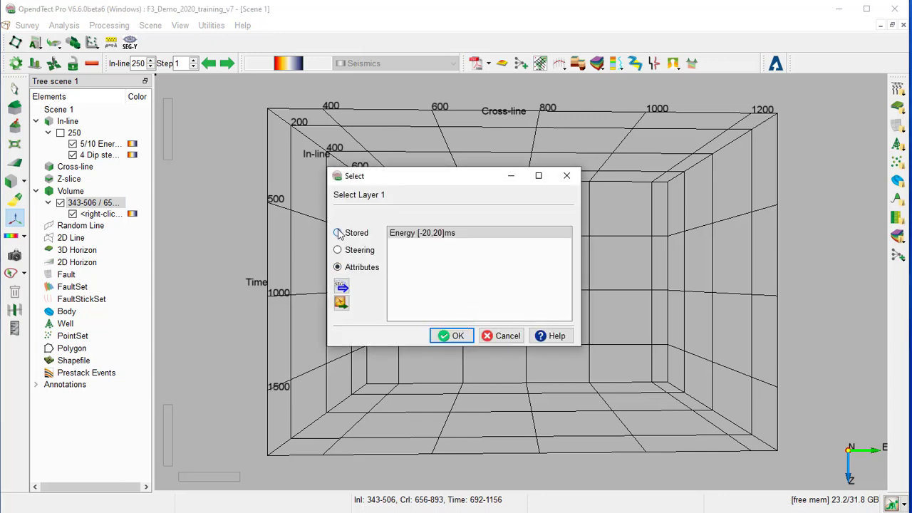
# Step: Load the stored Energy [-20,20]ms cube into the volume and dismiss the colour message
pyautogui.click(338, 233)
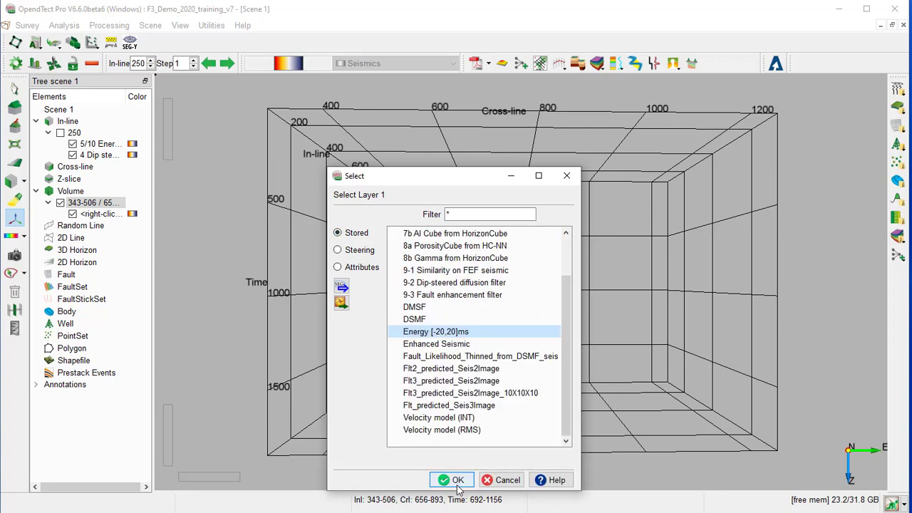
pyautogui.click(458, 478)
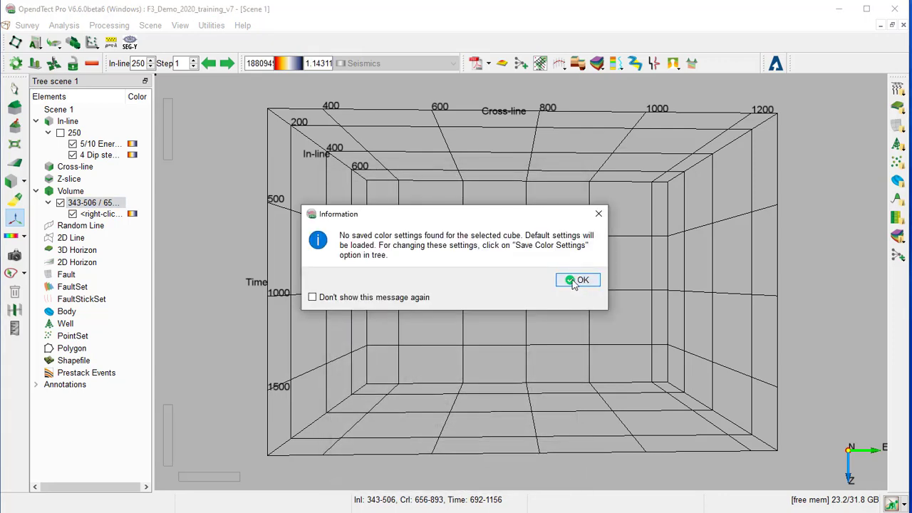
pyautogui.click(577, 280)
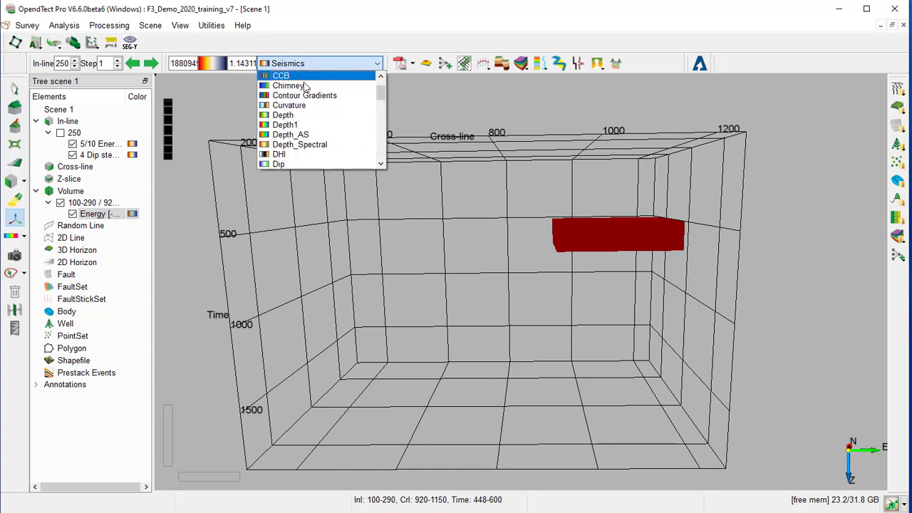
# Step: Apply the Chimney colour bar to the Energy volume displayed over inline 250
pyautogui.click(288, 85)
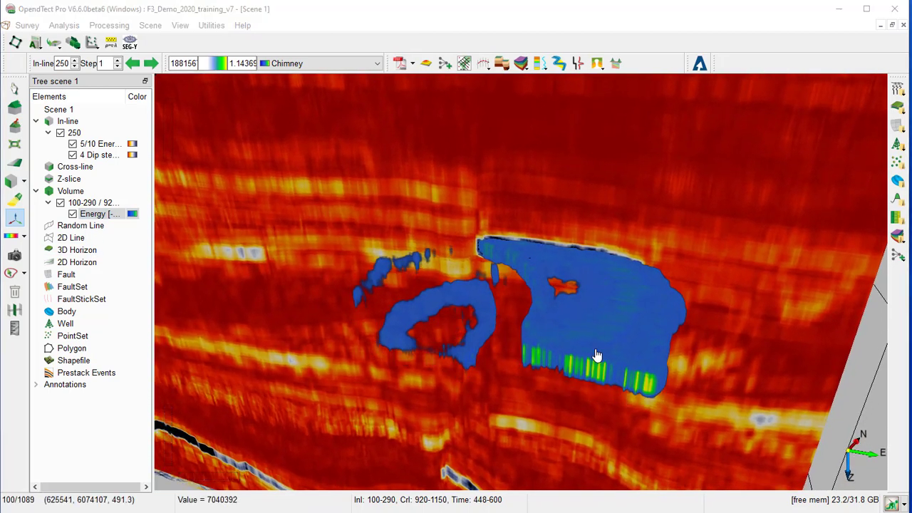
pyautogui.moveTo(599, 378)
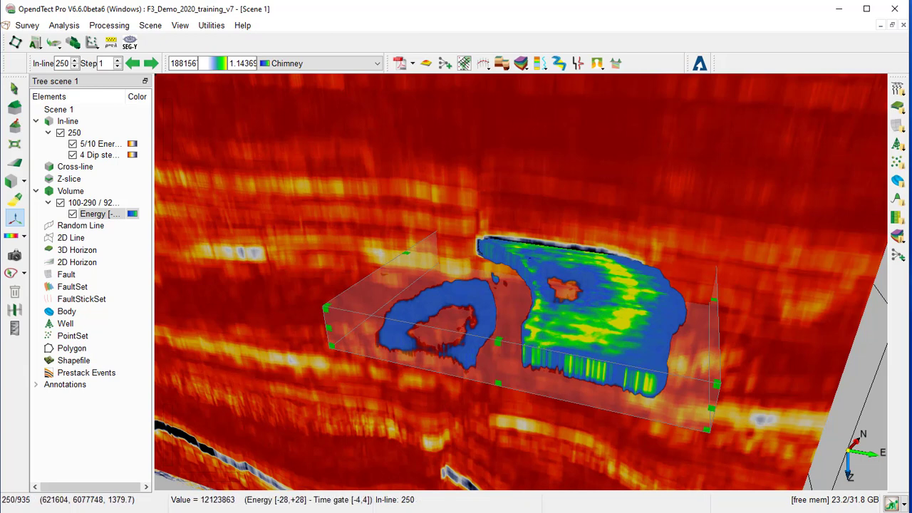
pyautogui.moveTo(456, 388)
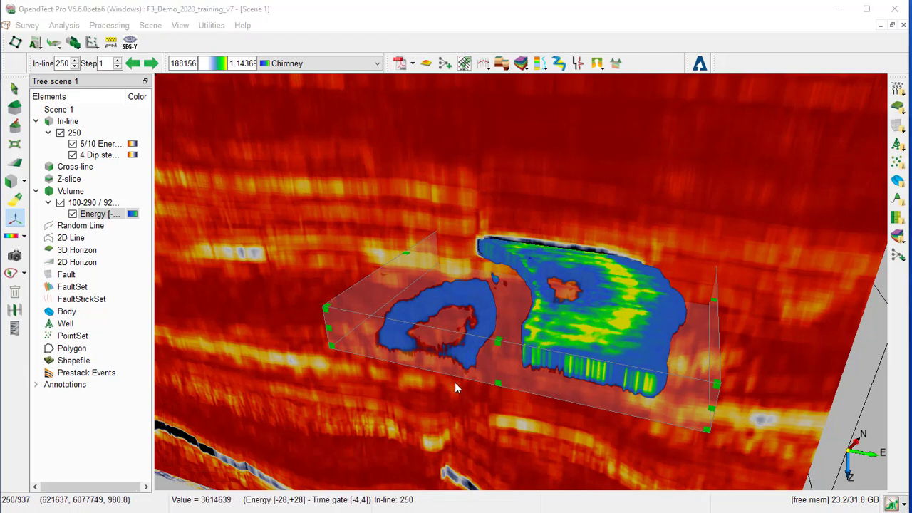